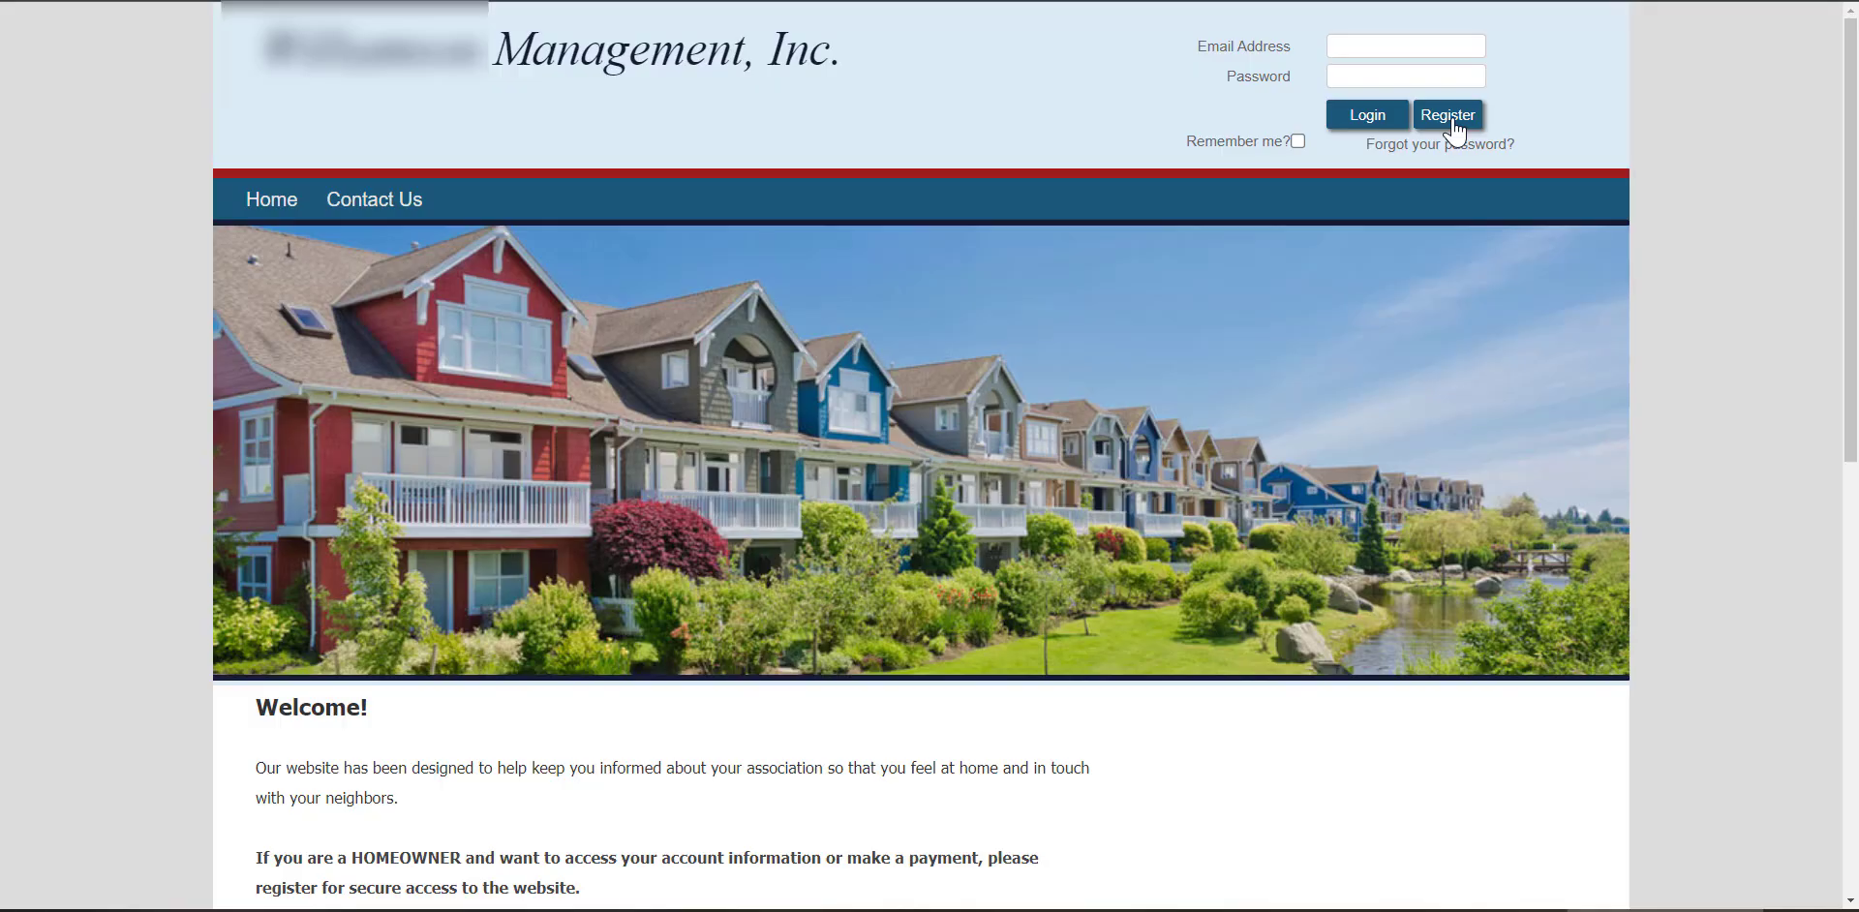
Step: Open the classic-theme registration form and scroll to its User Information and Directory Listing sections
{"action": "left_click", "coordinate": [1447, 115]}
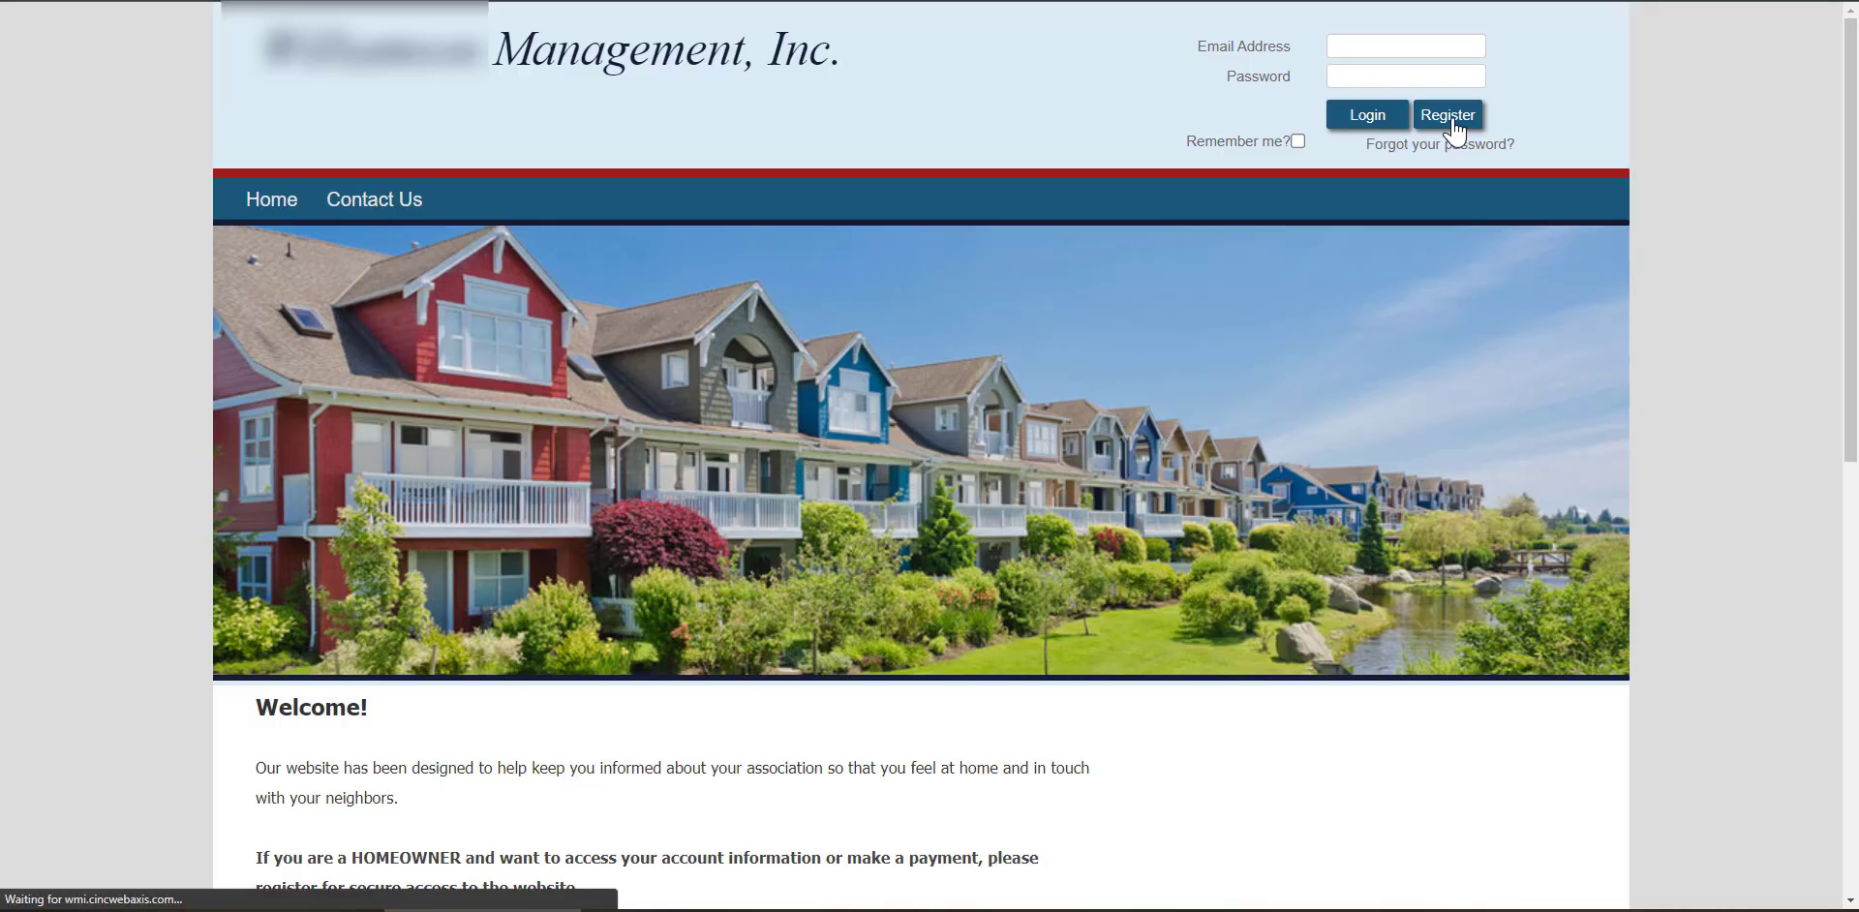
{"action": "mouse_move", "coordinate": [1303, 396]}
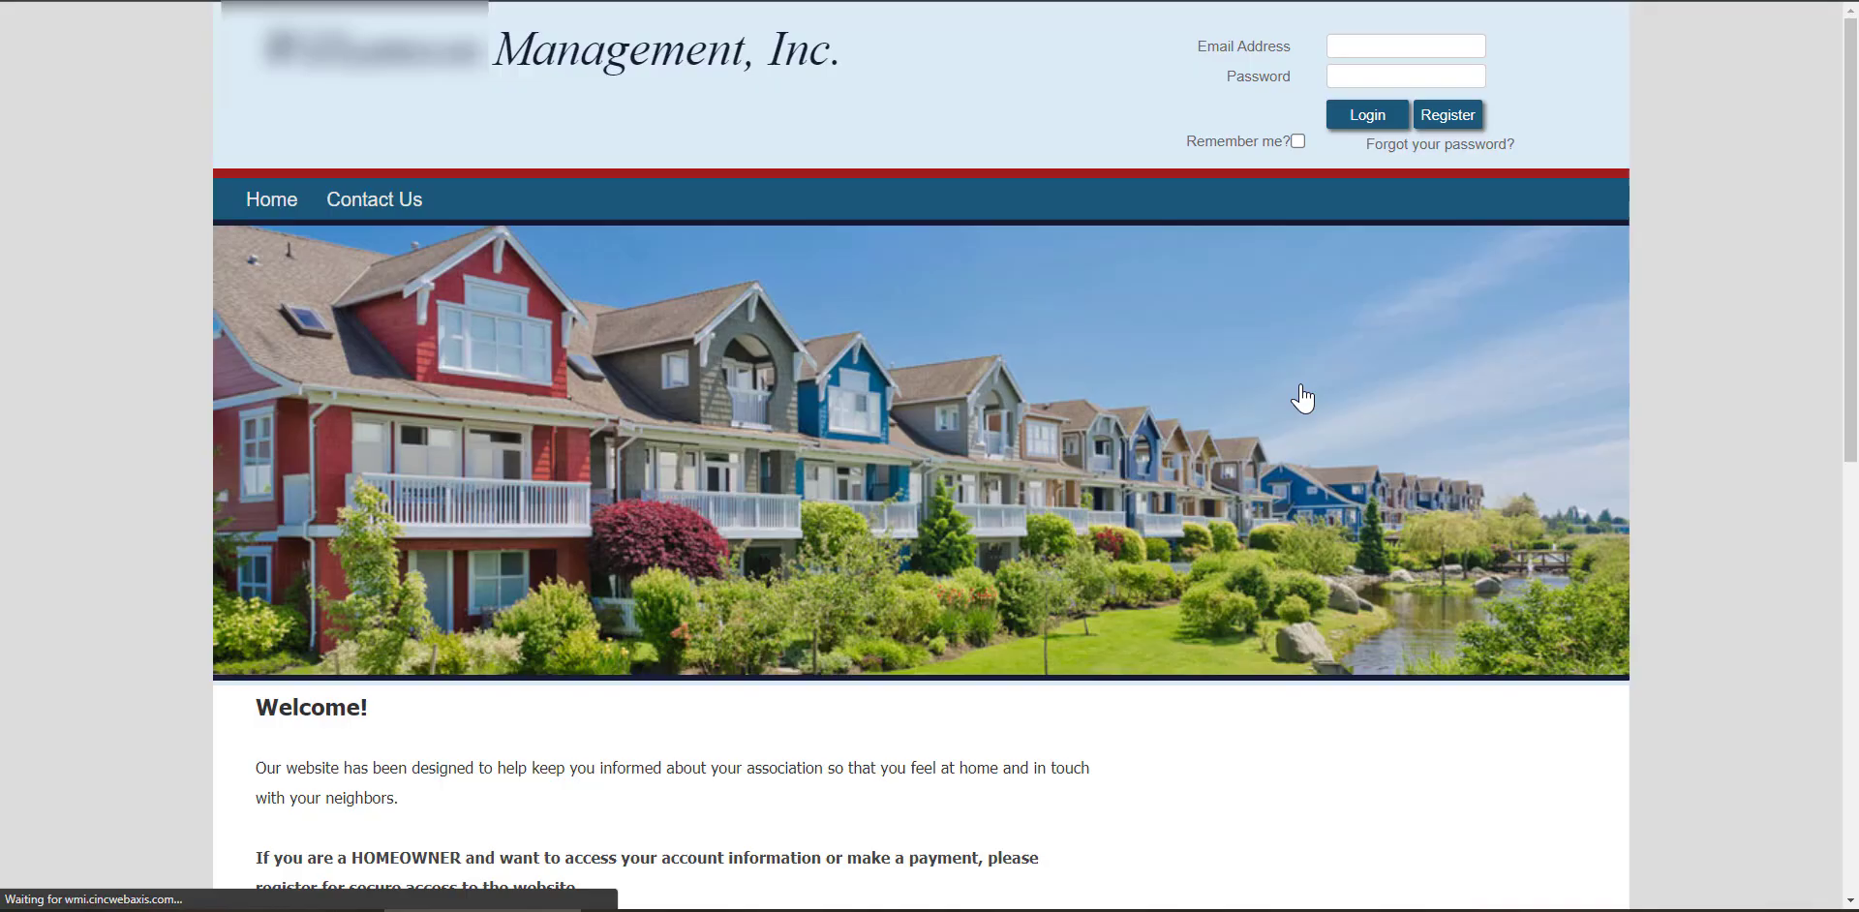
{"action": "left_click", "coordinate": [1447, 114]}
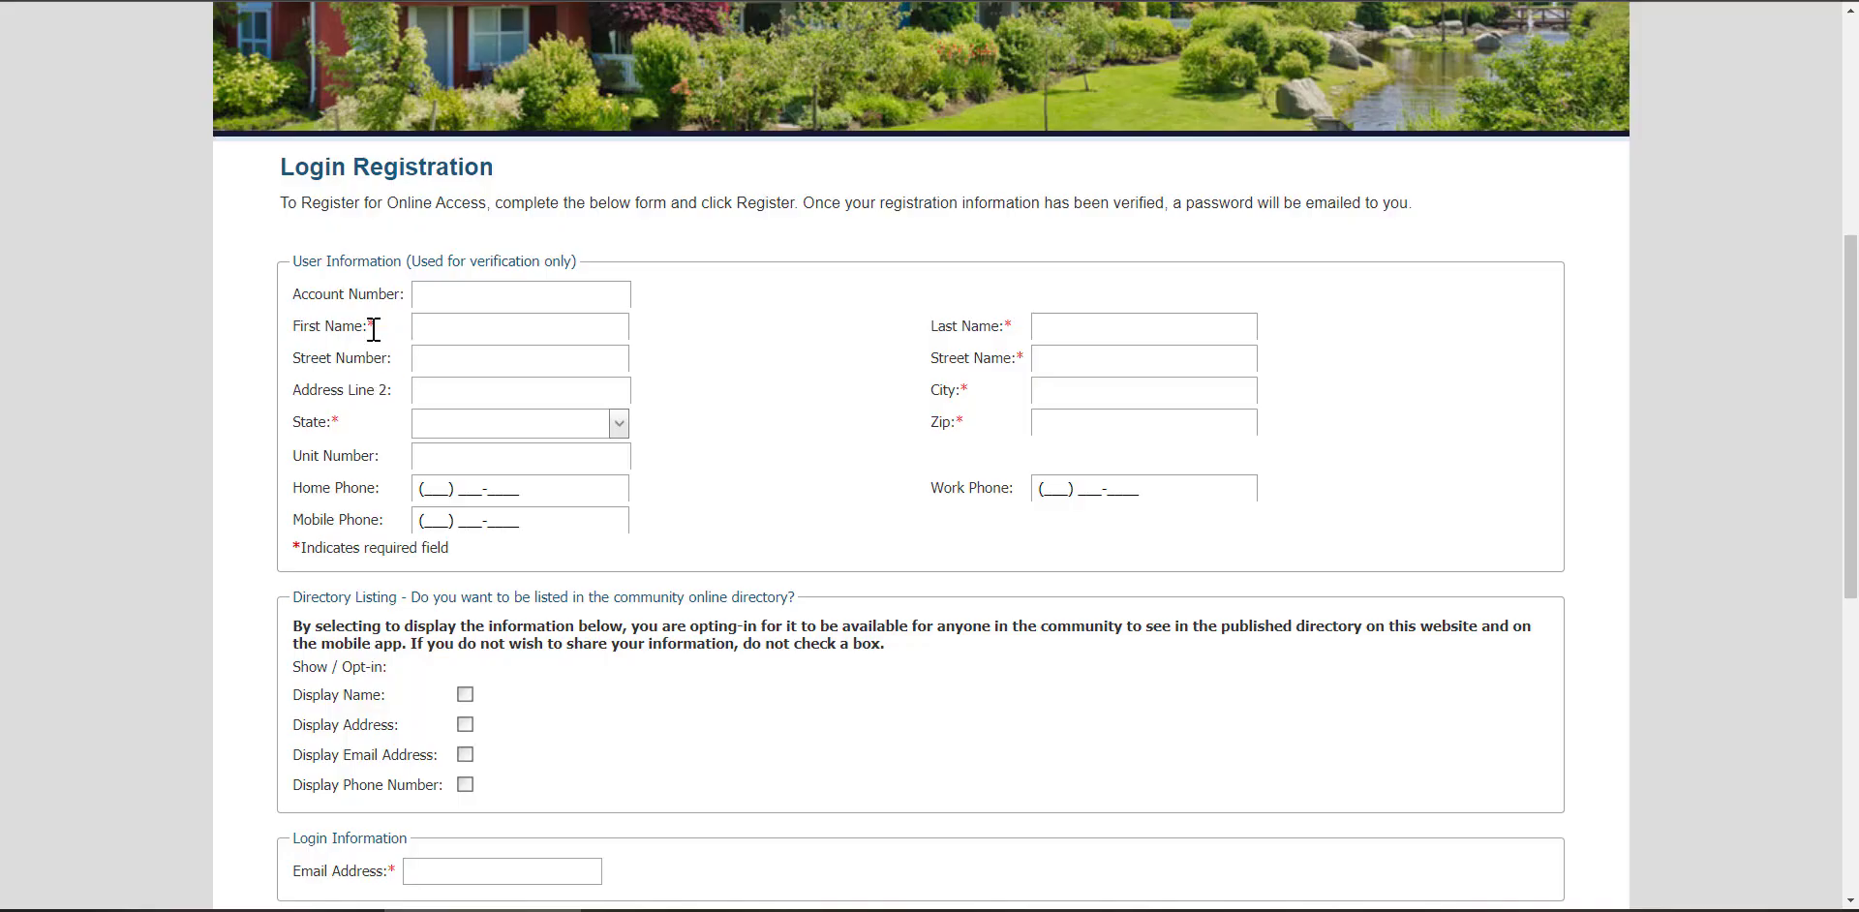
{"action": "mouse_move", "coordinate": [1015, 343]}
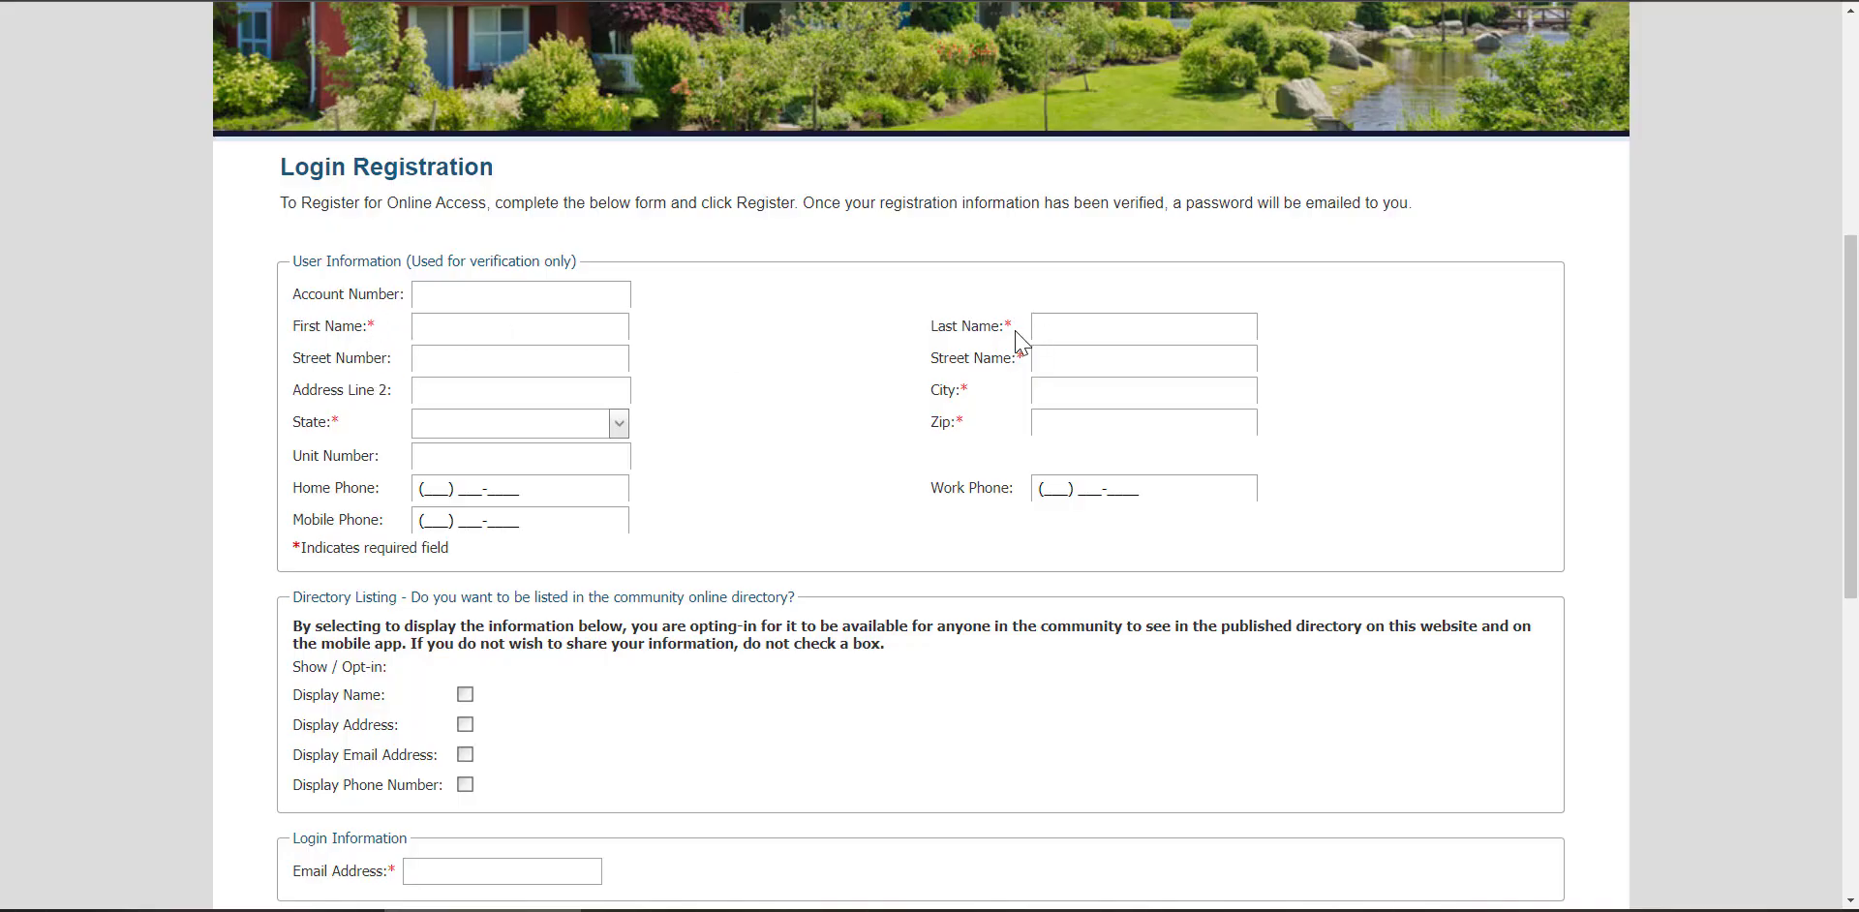
{"action": "scroll", "scroll_direction": "down", "scroll_amount": 3}
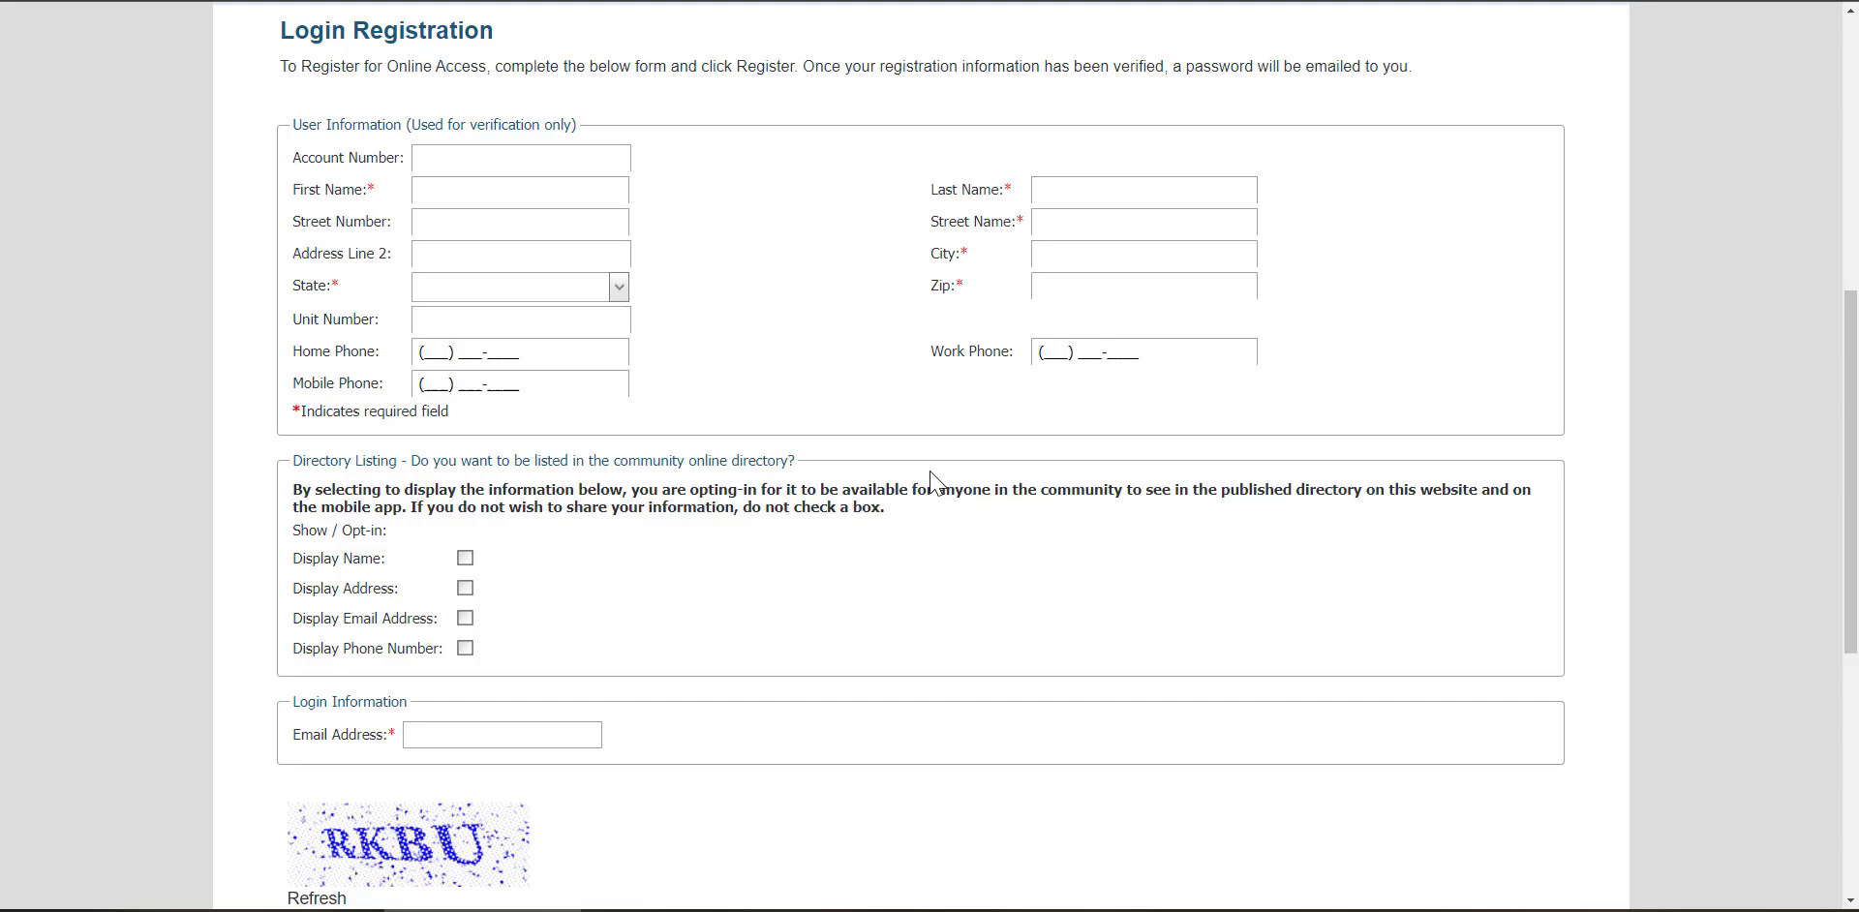
{"action": "mouse_move", "coordinate": [480, 562]}
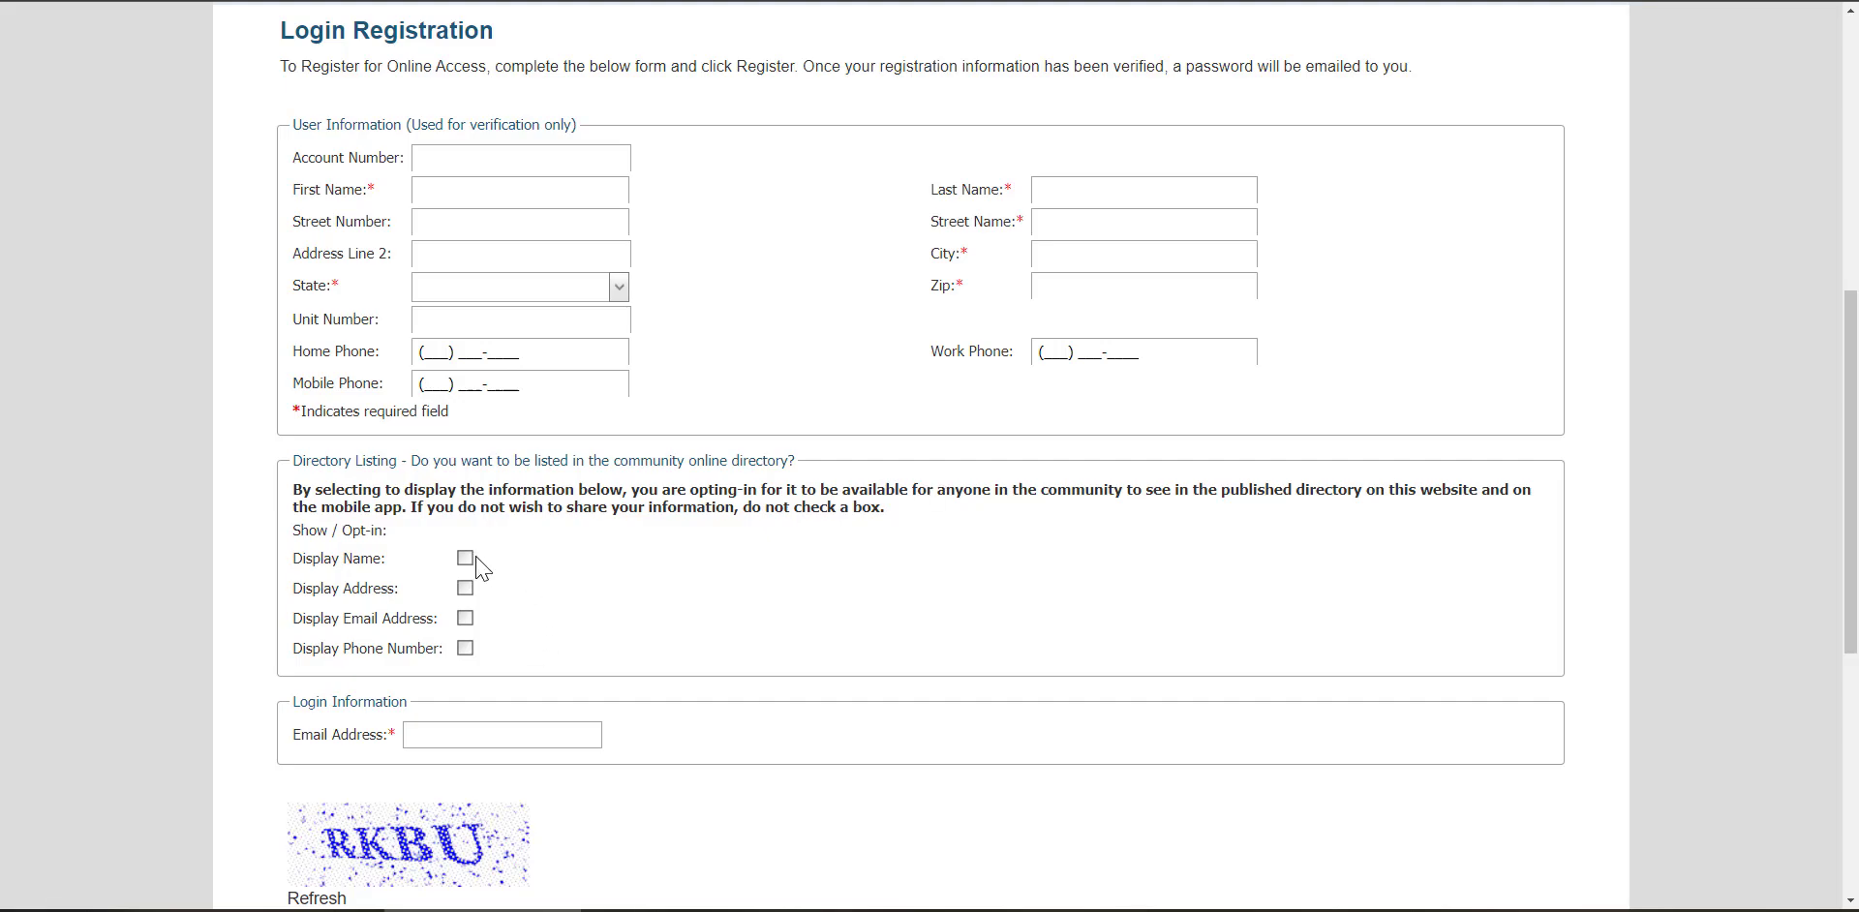
{"action": "mouse_move", "coordinate": [480, 663]}
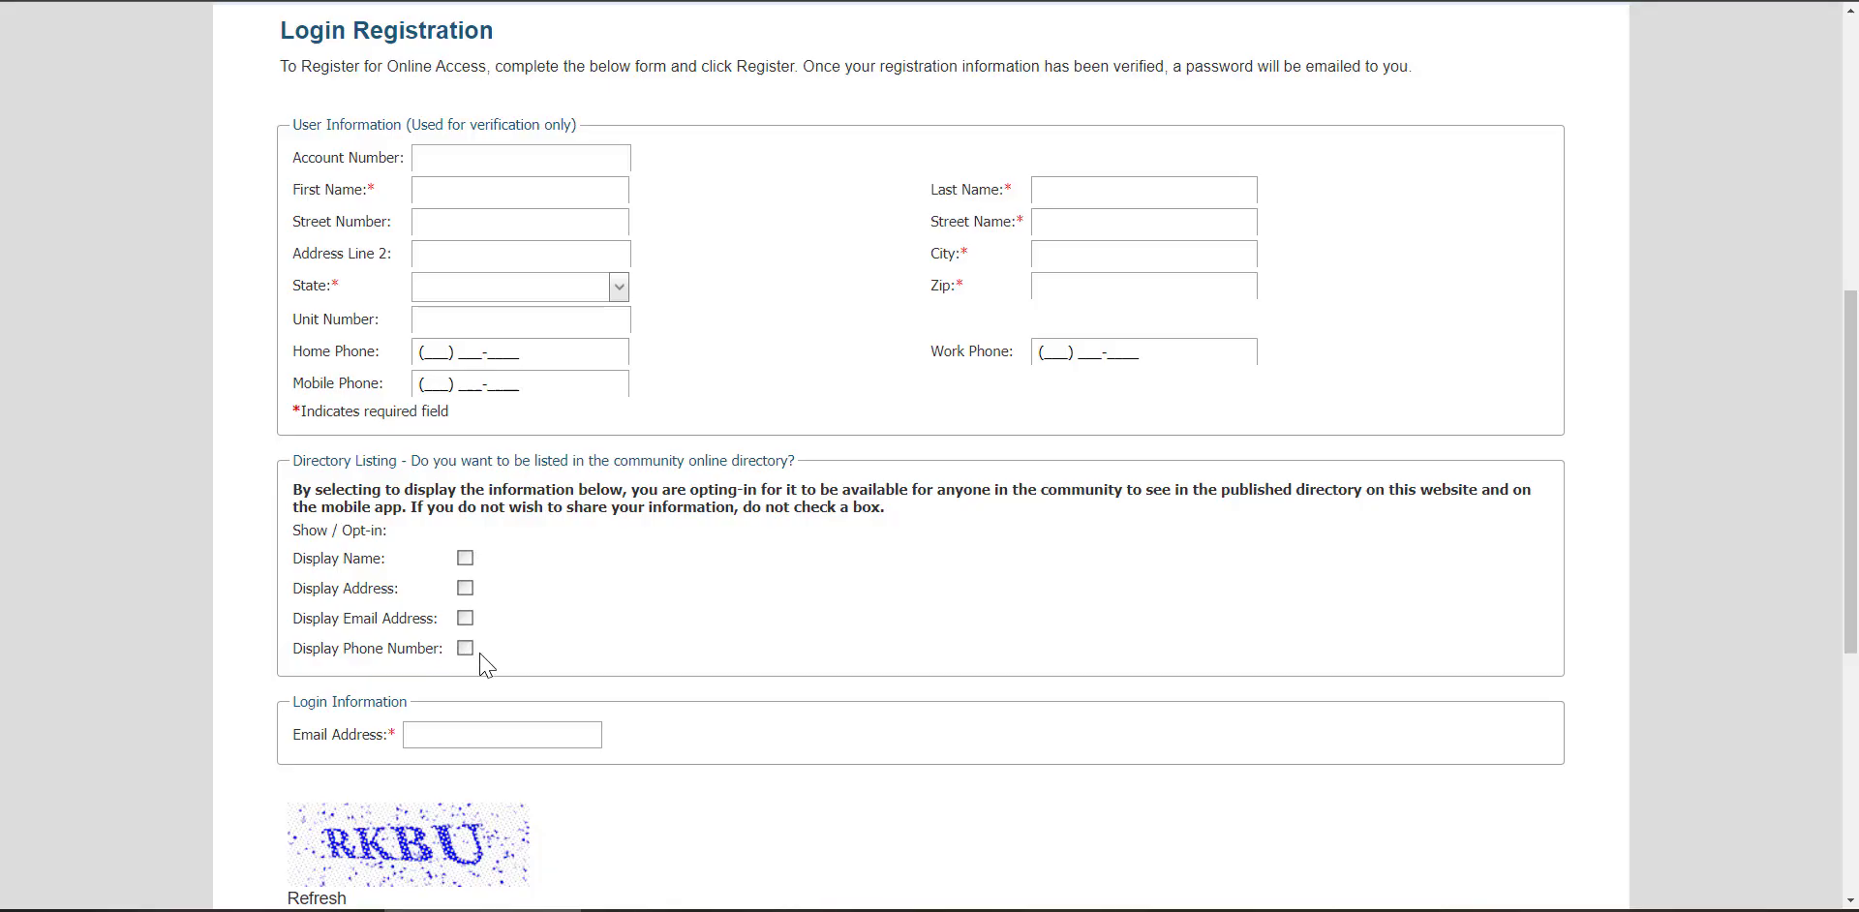
{"action": "scroll", "scroll_direction": "down", "scroll_amount": 3}
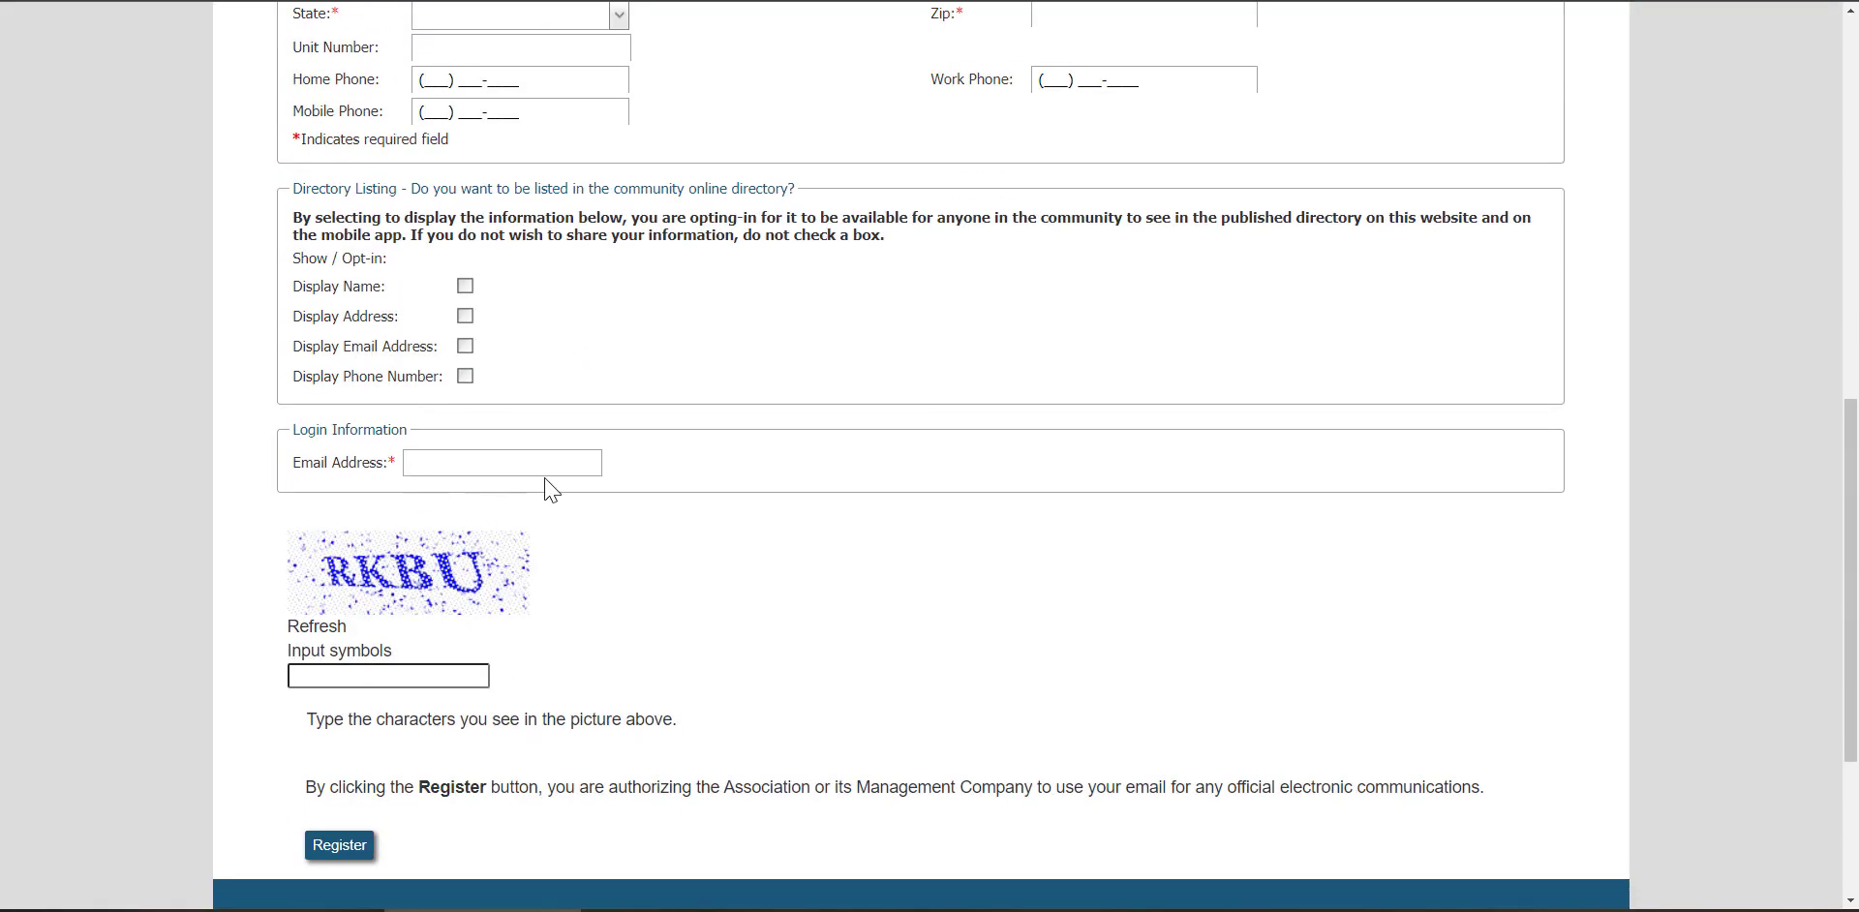
{"action": "scroll", "scroll_direction": "down", "scroll_amount": 3}
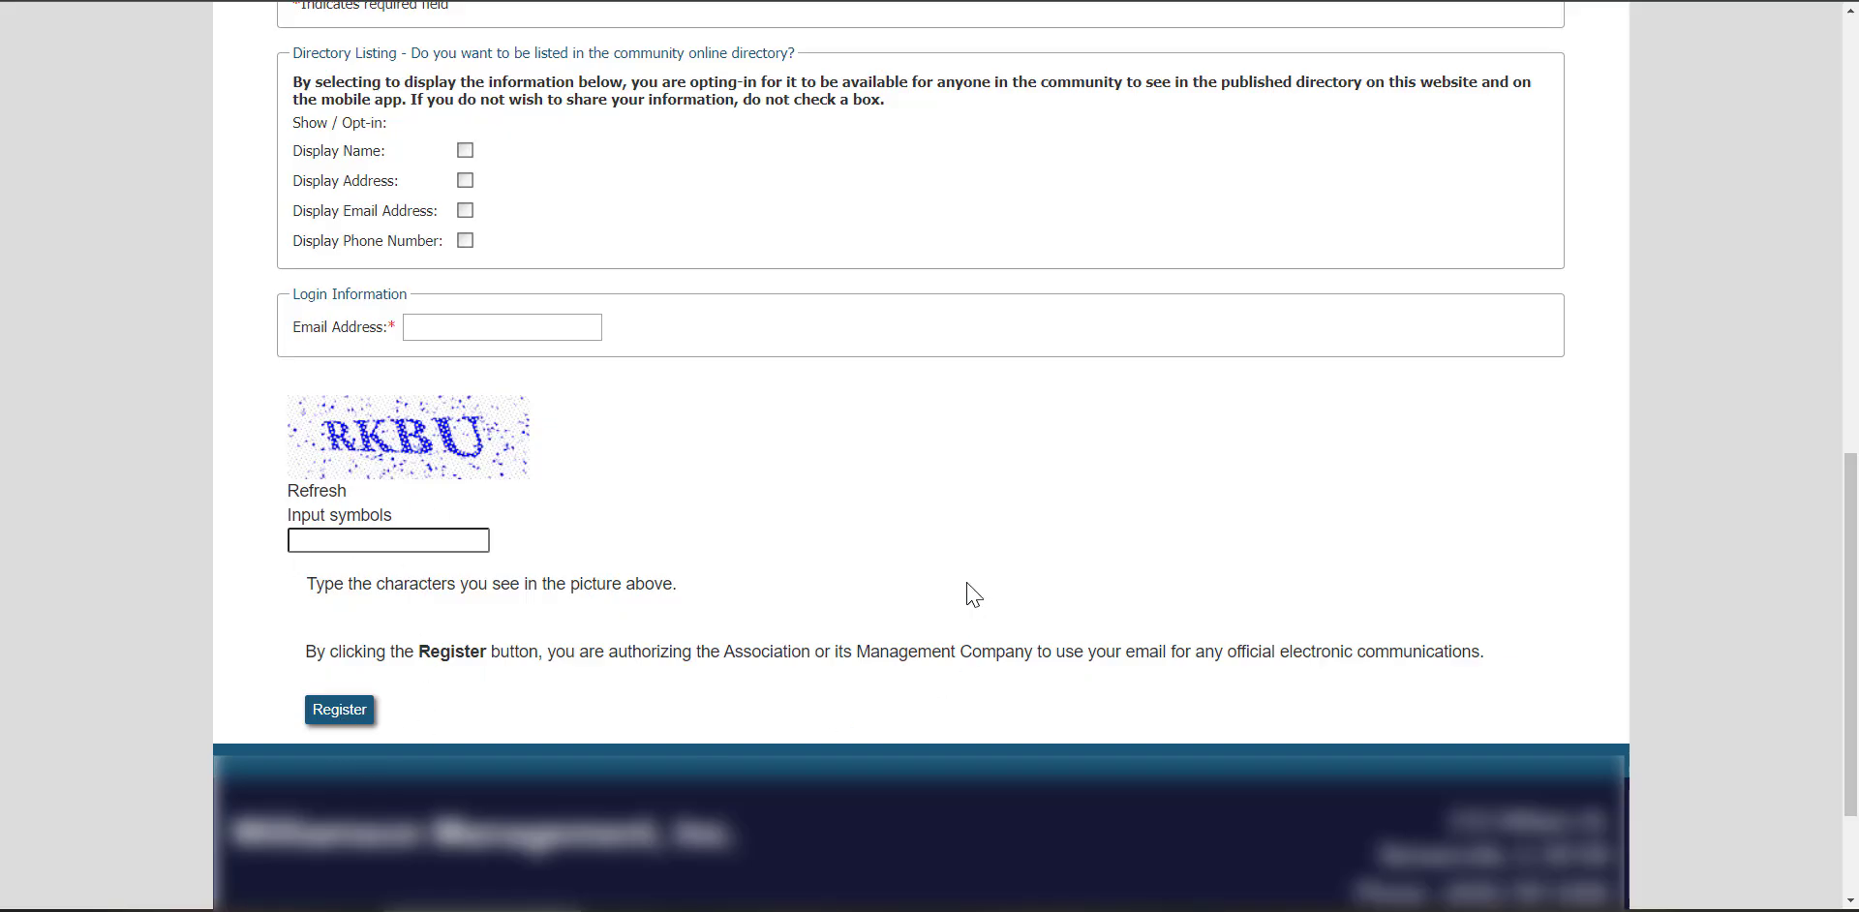
{"action": "mouse_move", "coordinate": [936, 658]}
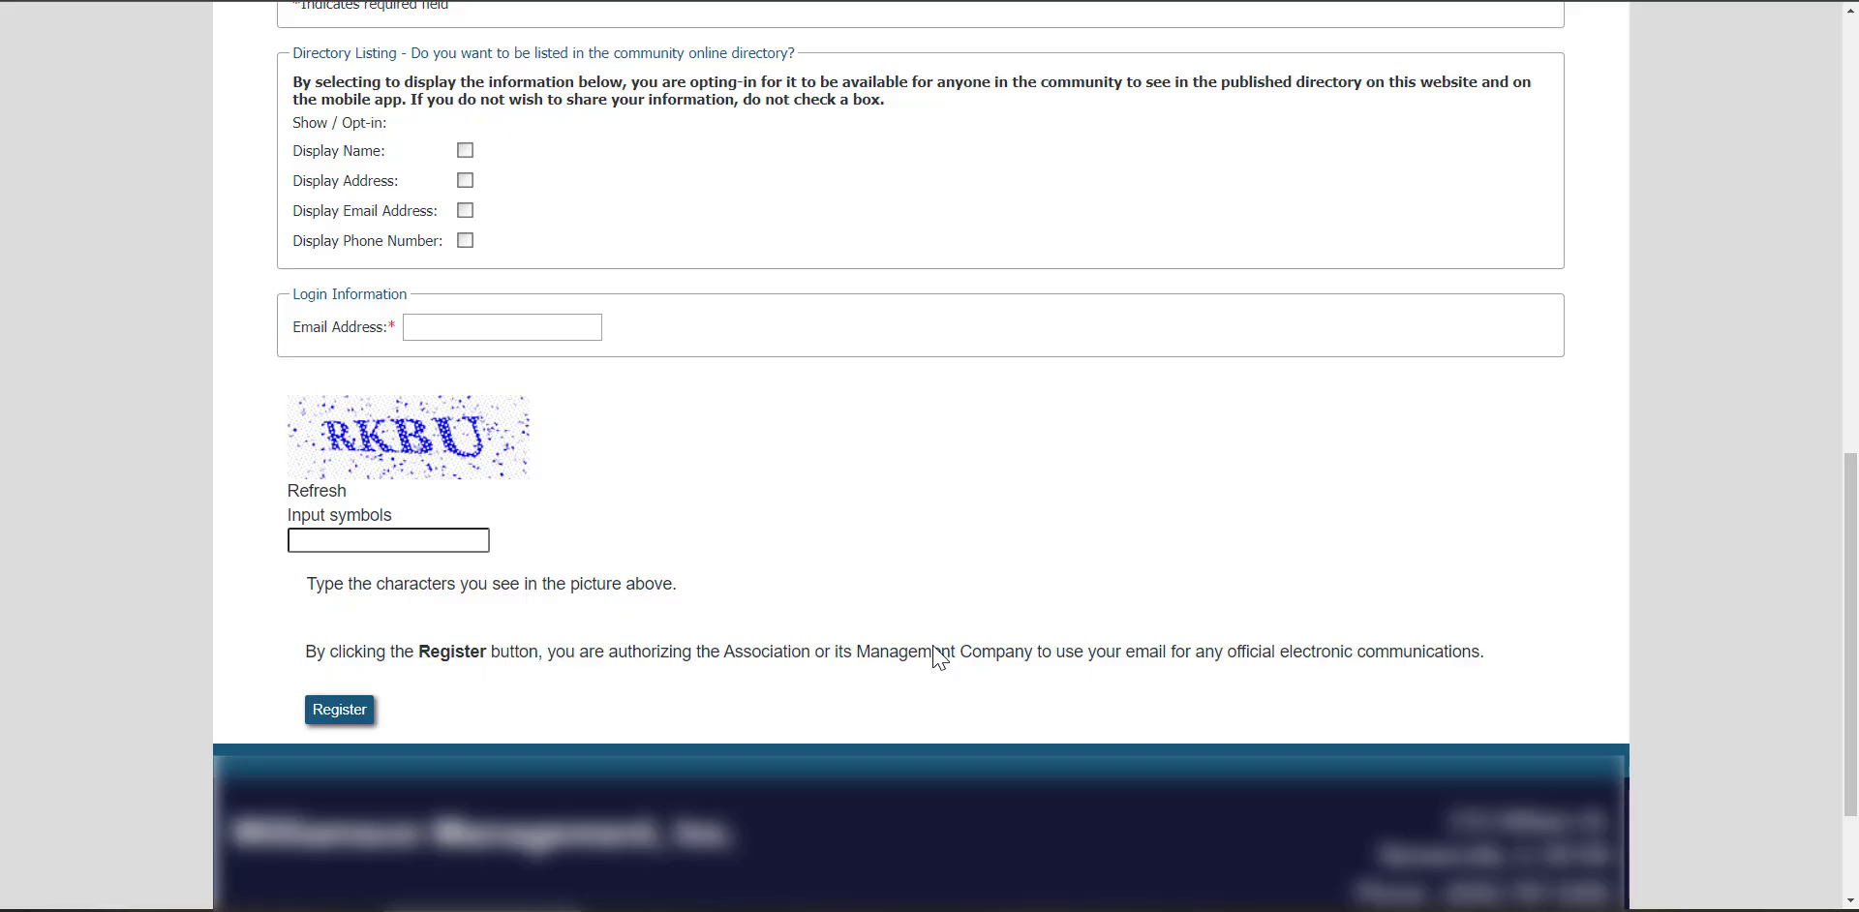
{"action": "mouse_move", "coordinate": [947, 664]}
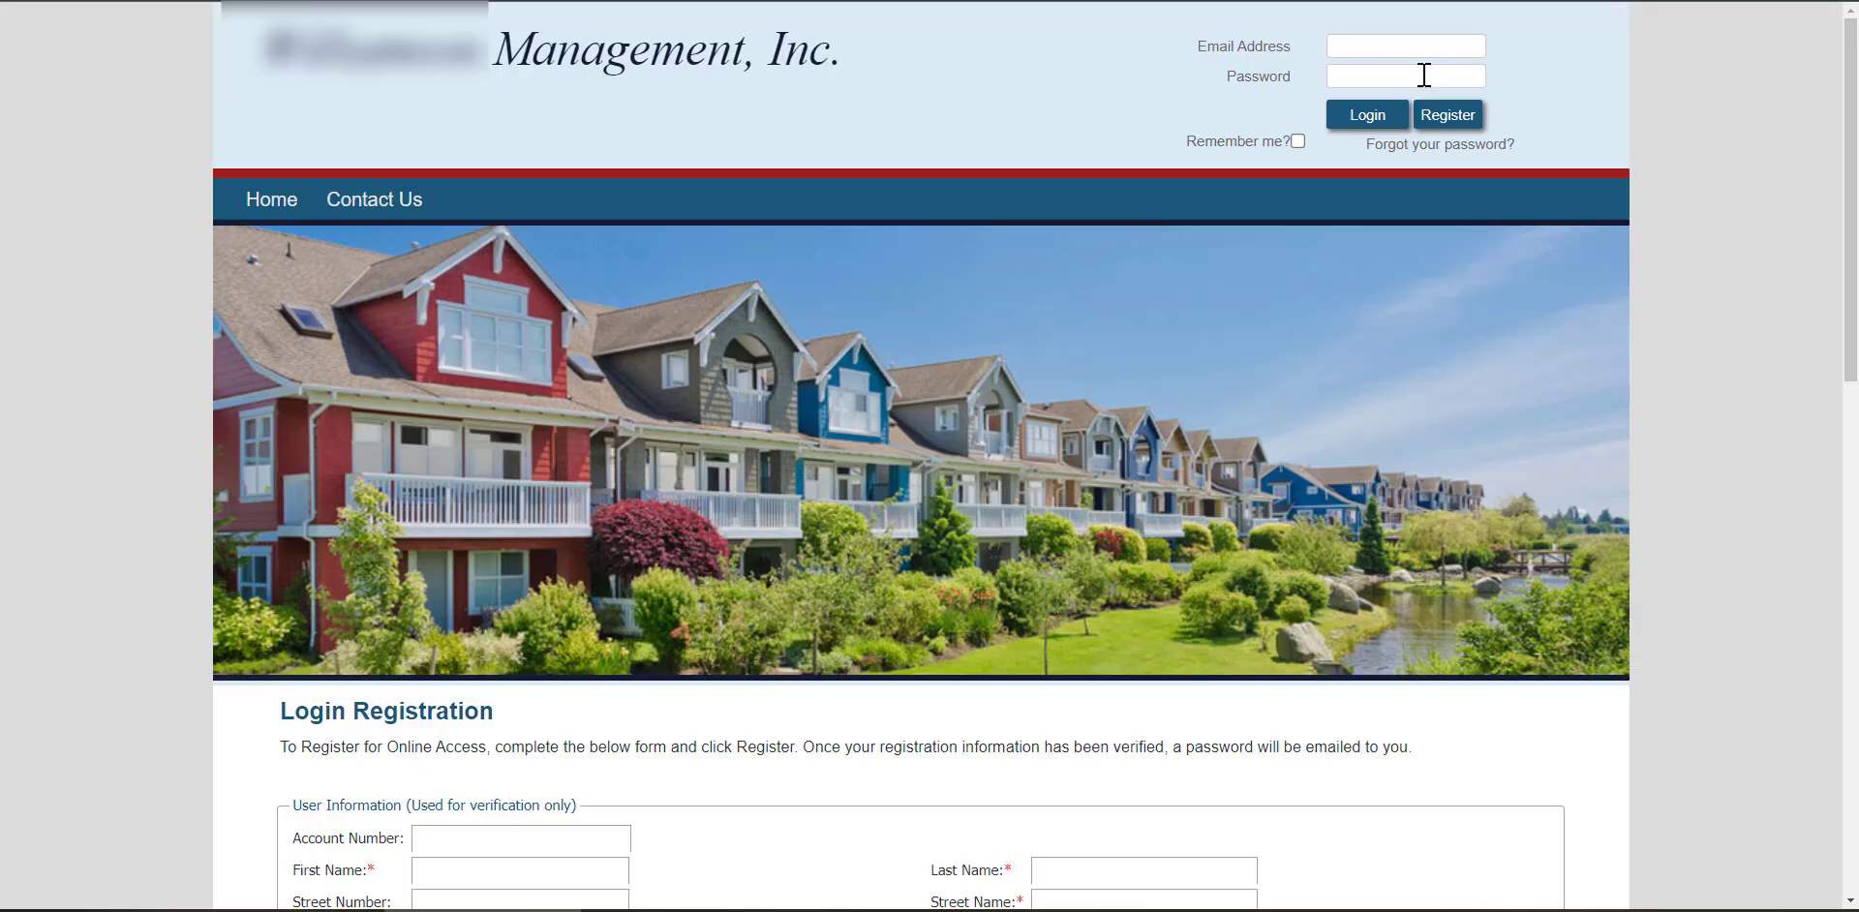
{"action": "mouse_move", "coordinate": [1367, 121]}
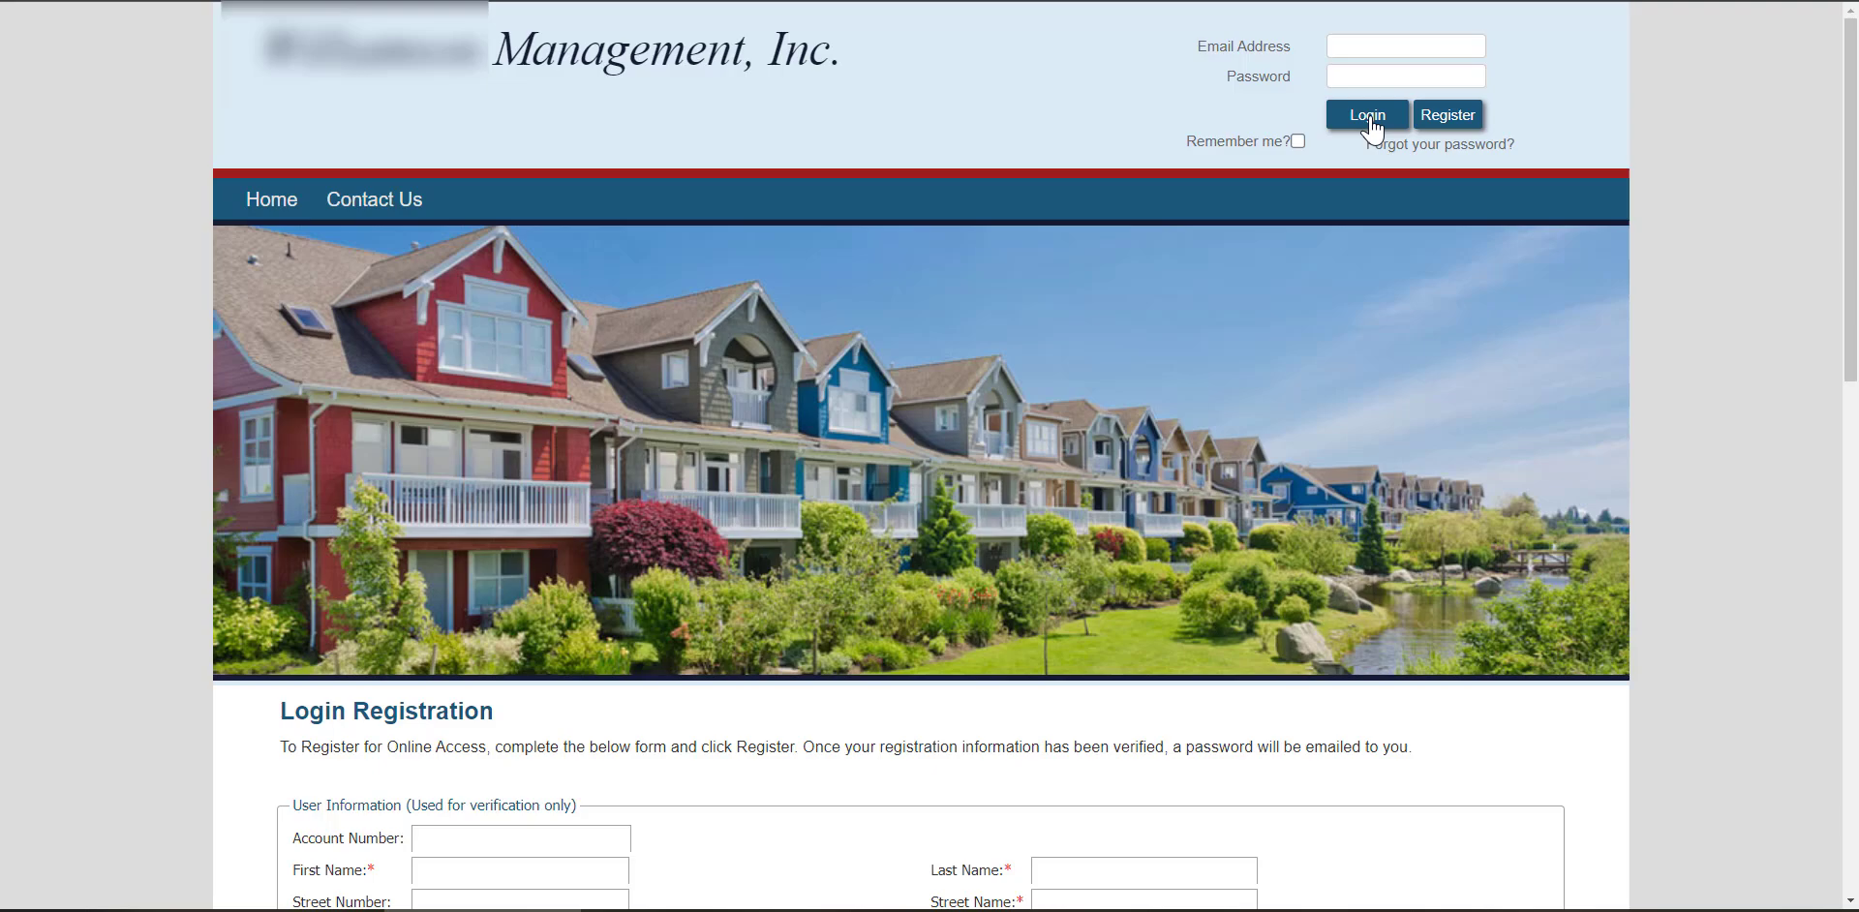
{"action": "mouse_move", "coordinate": [435, 262]}
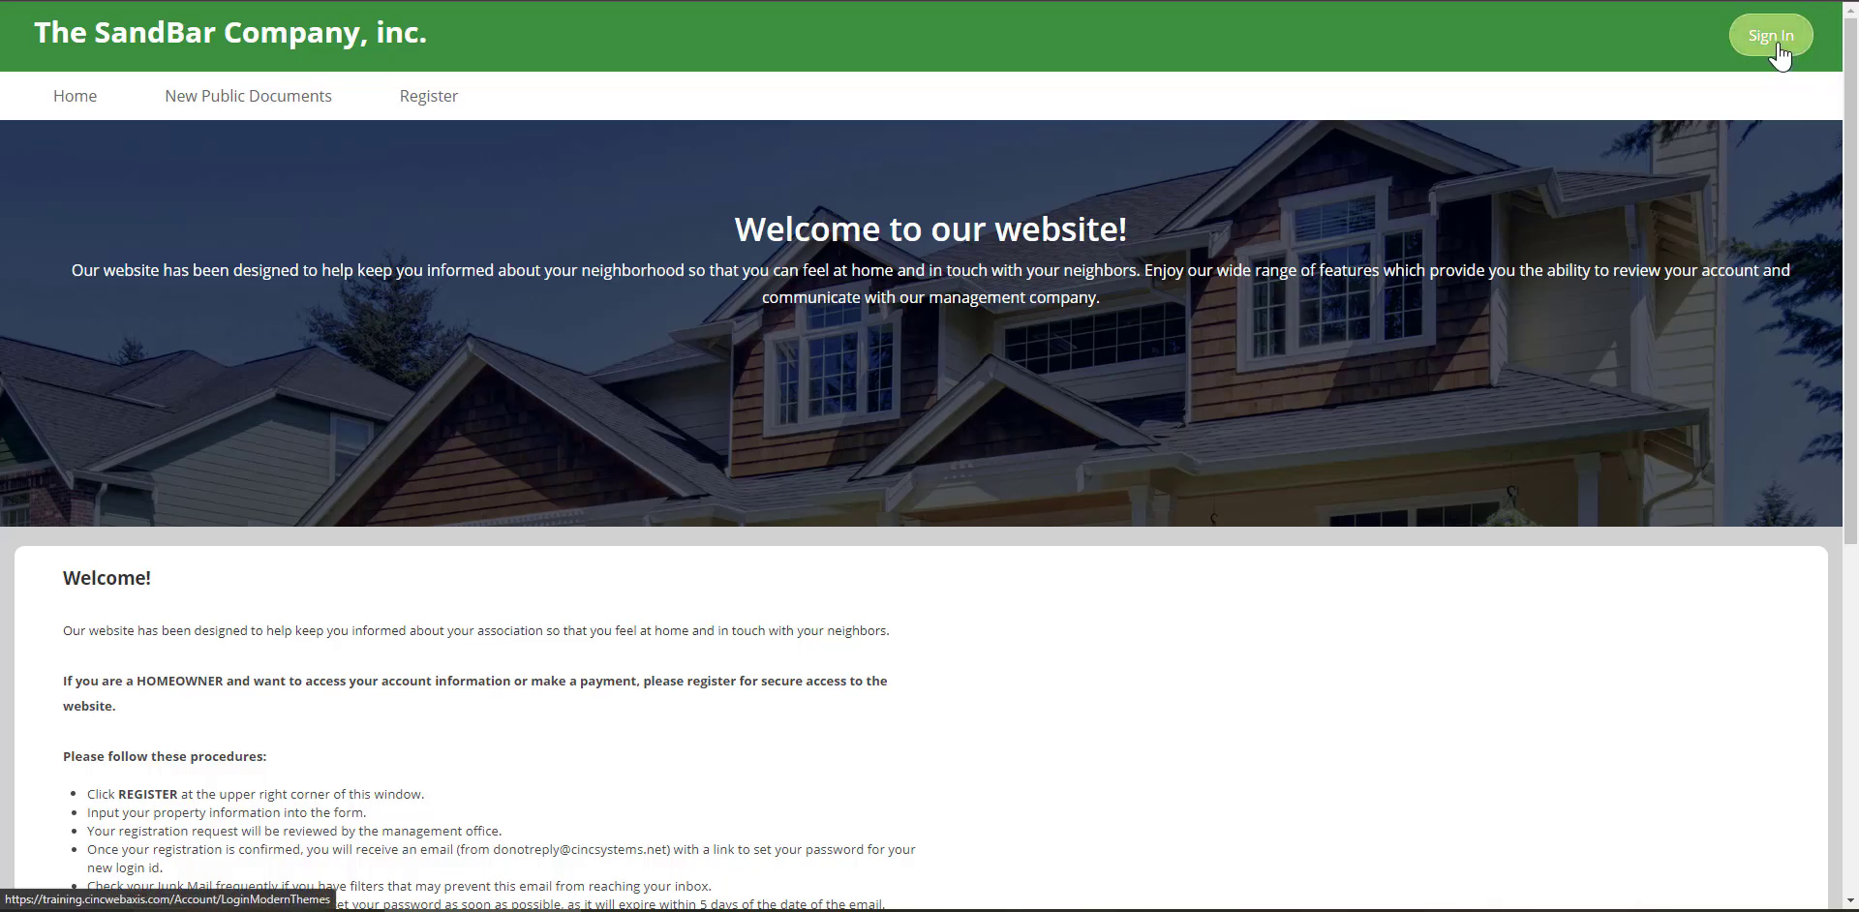
Step: Use Sign In on The SandBar Company site to reach the email-and-password sign-in page
{"action": "left_click", "coordinate": [1770, 34]}
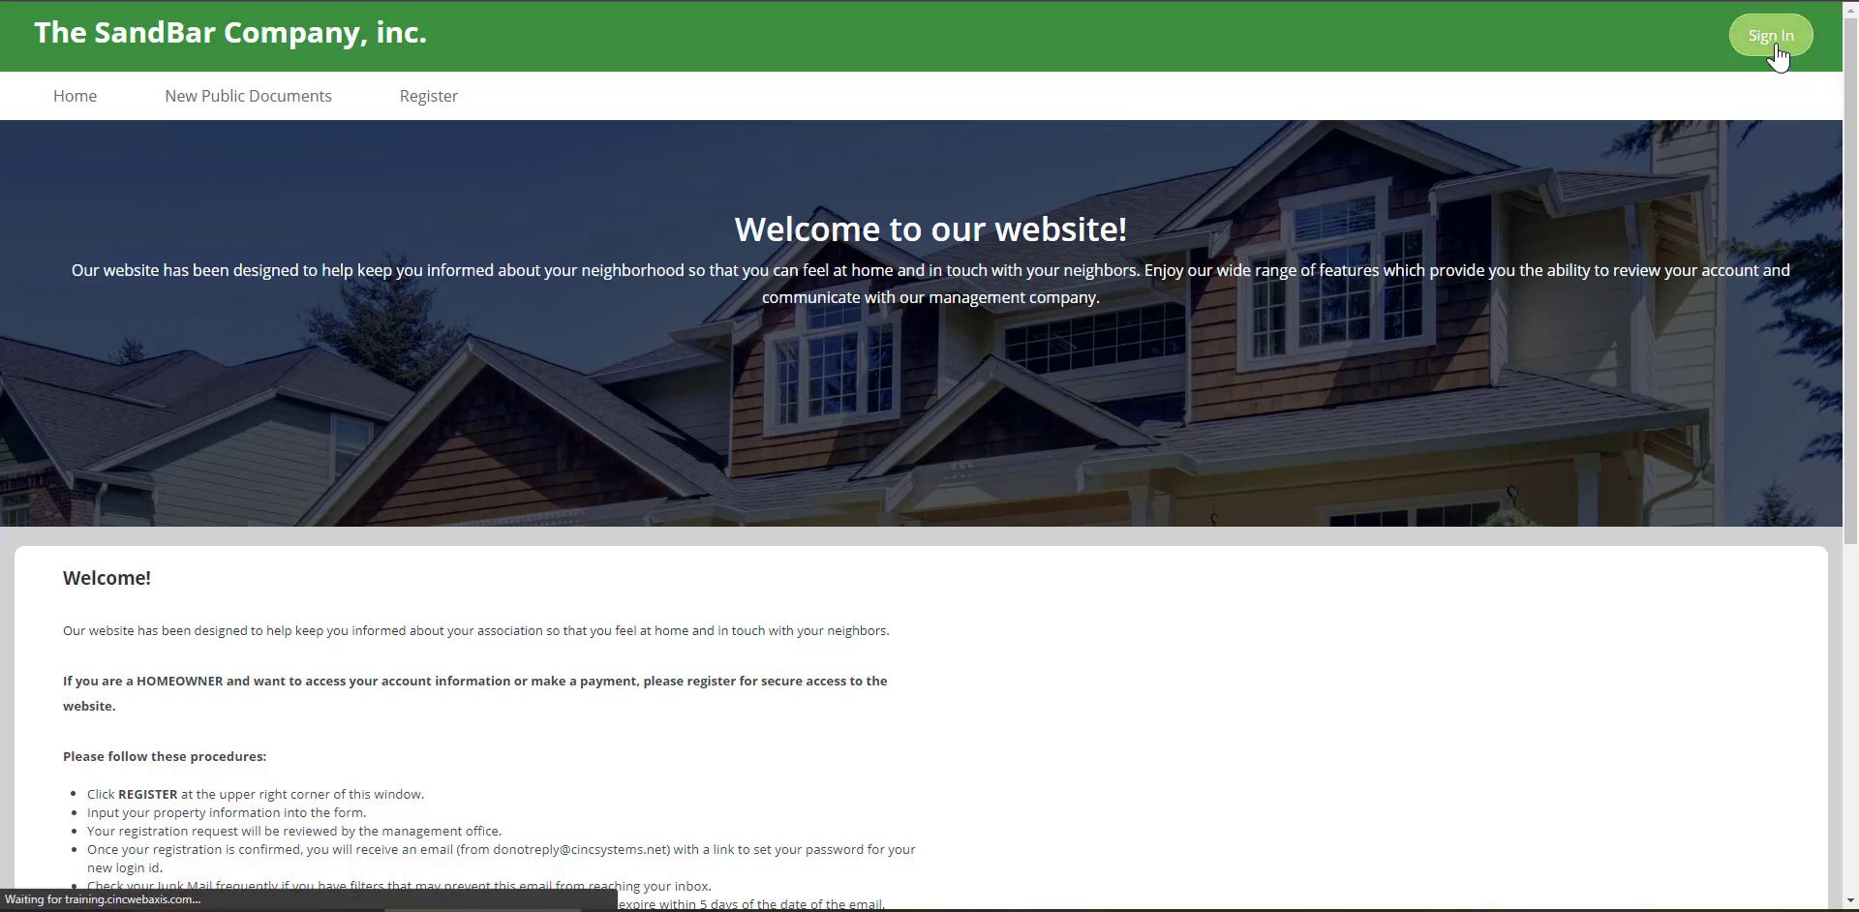
{"action": "left_click", "coordinate": [1770, 34]}
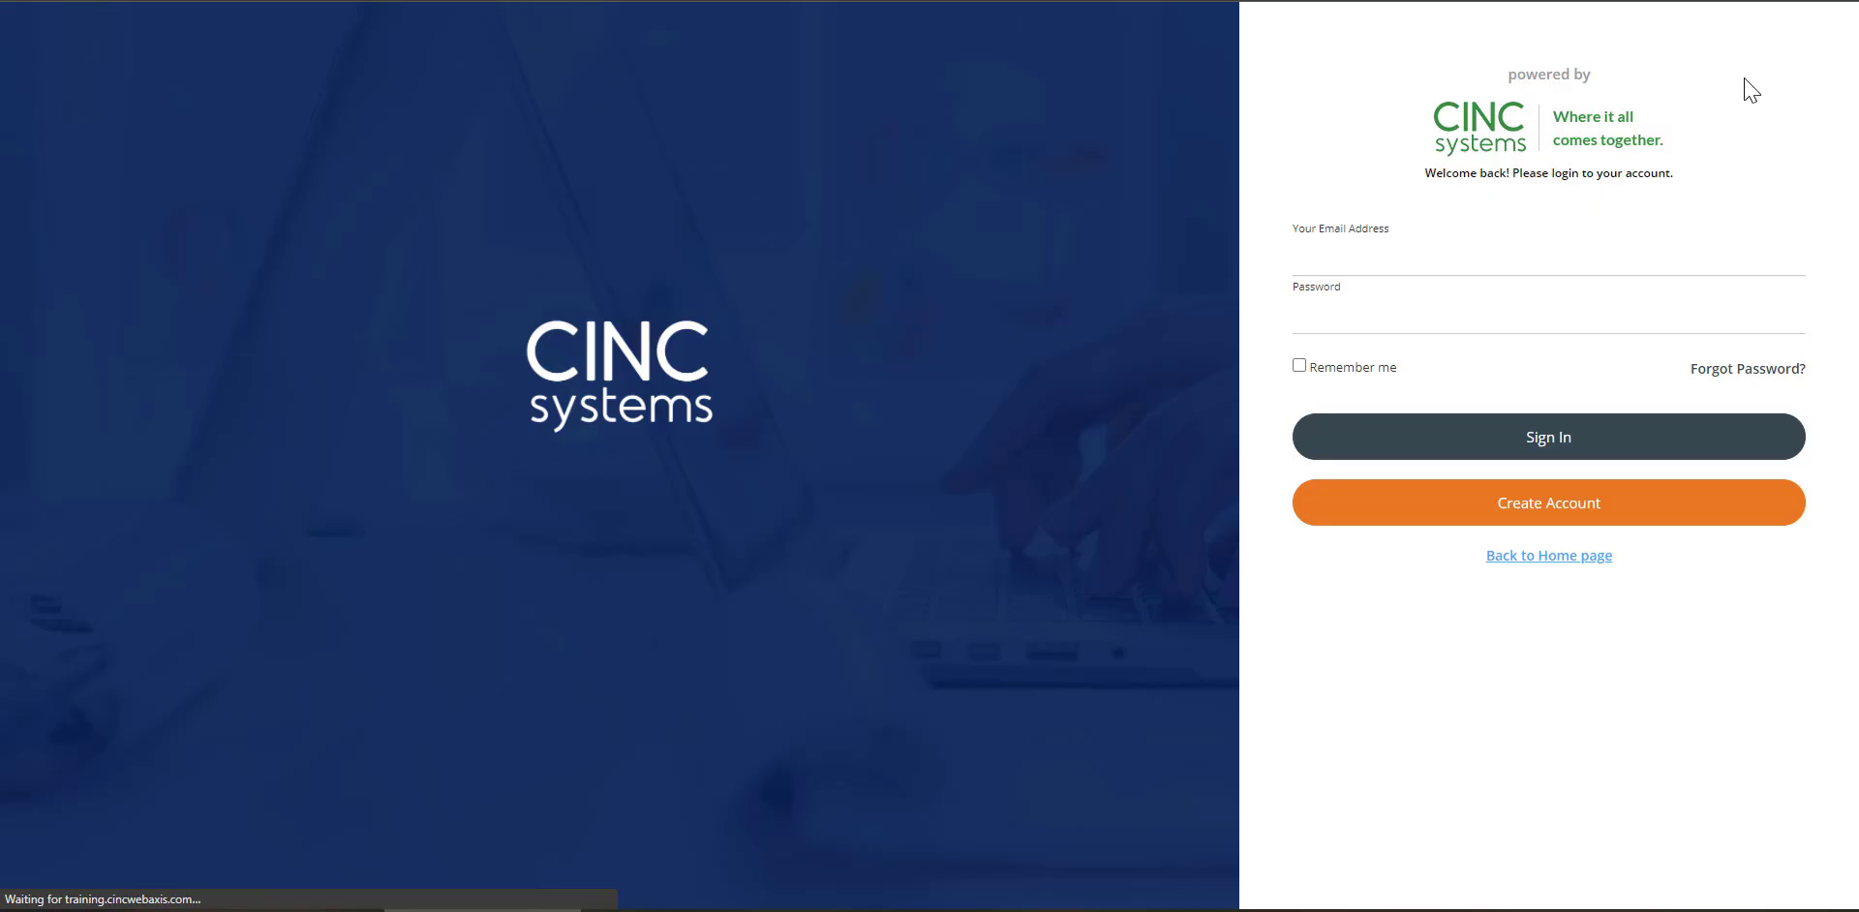
{"action": "mouse_move", "coordinate": [1565, 516]}
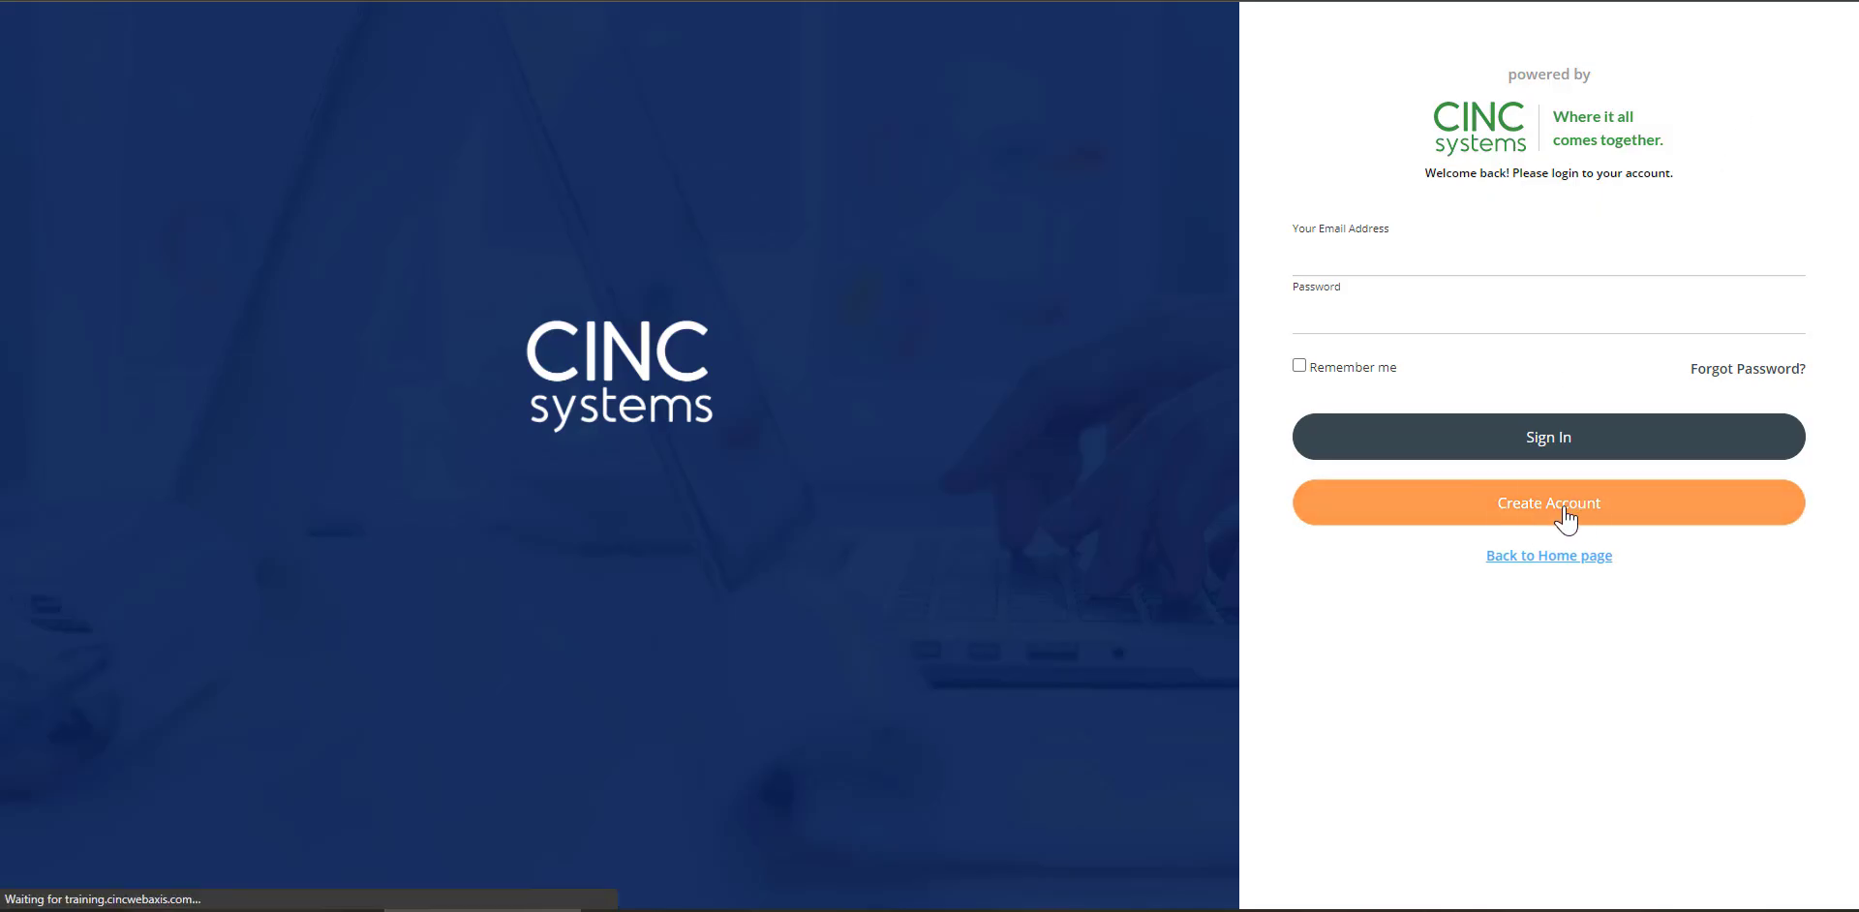
Step: Review the Create Account form down to Register, then return to The SandBar Company welcome page
{"action": "left_click", "coordinate": [1547, 502]}
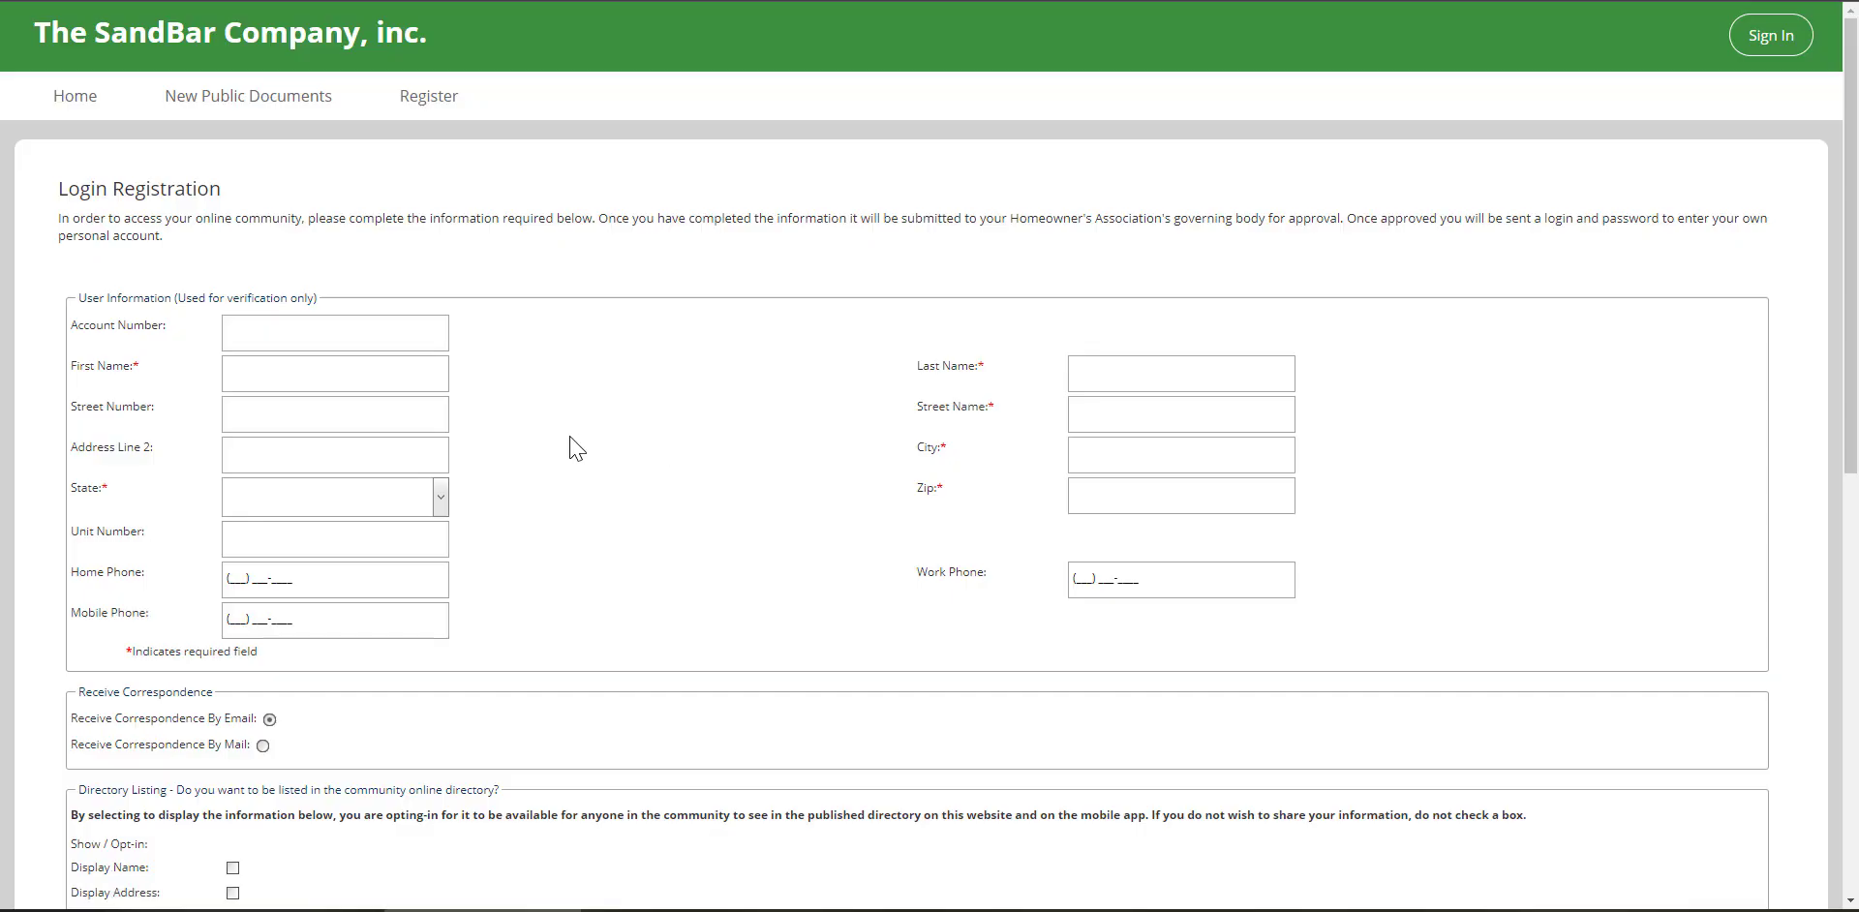
{"action": "scroll", "scroll_direction": "down", "scroll_amount": 3}
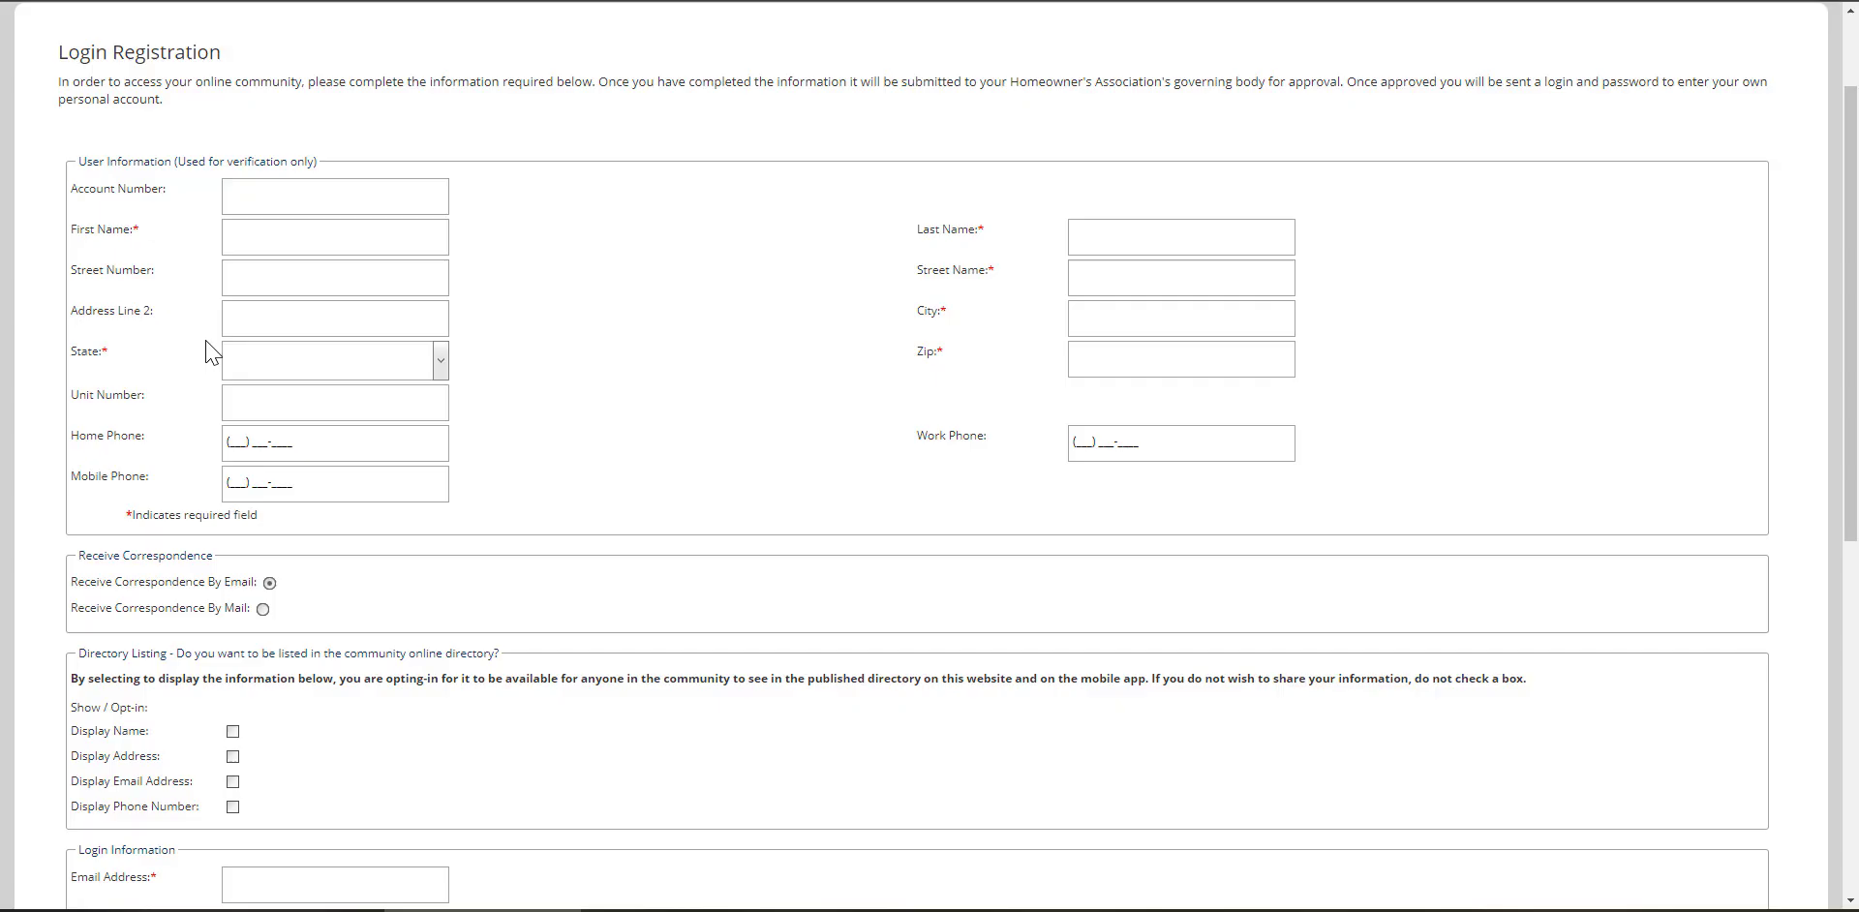
{"action": "scroll", "scroll_direction": "down", "scroll_amount": 3}
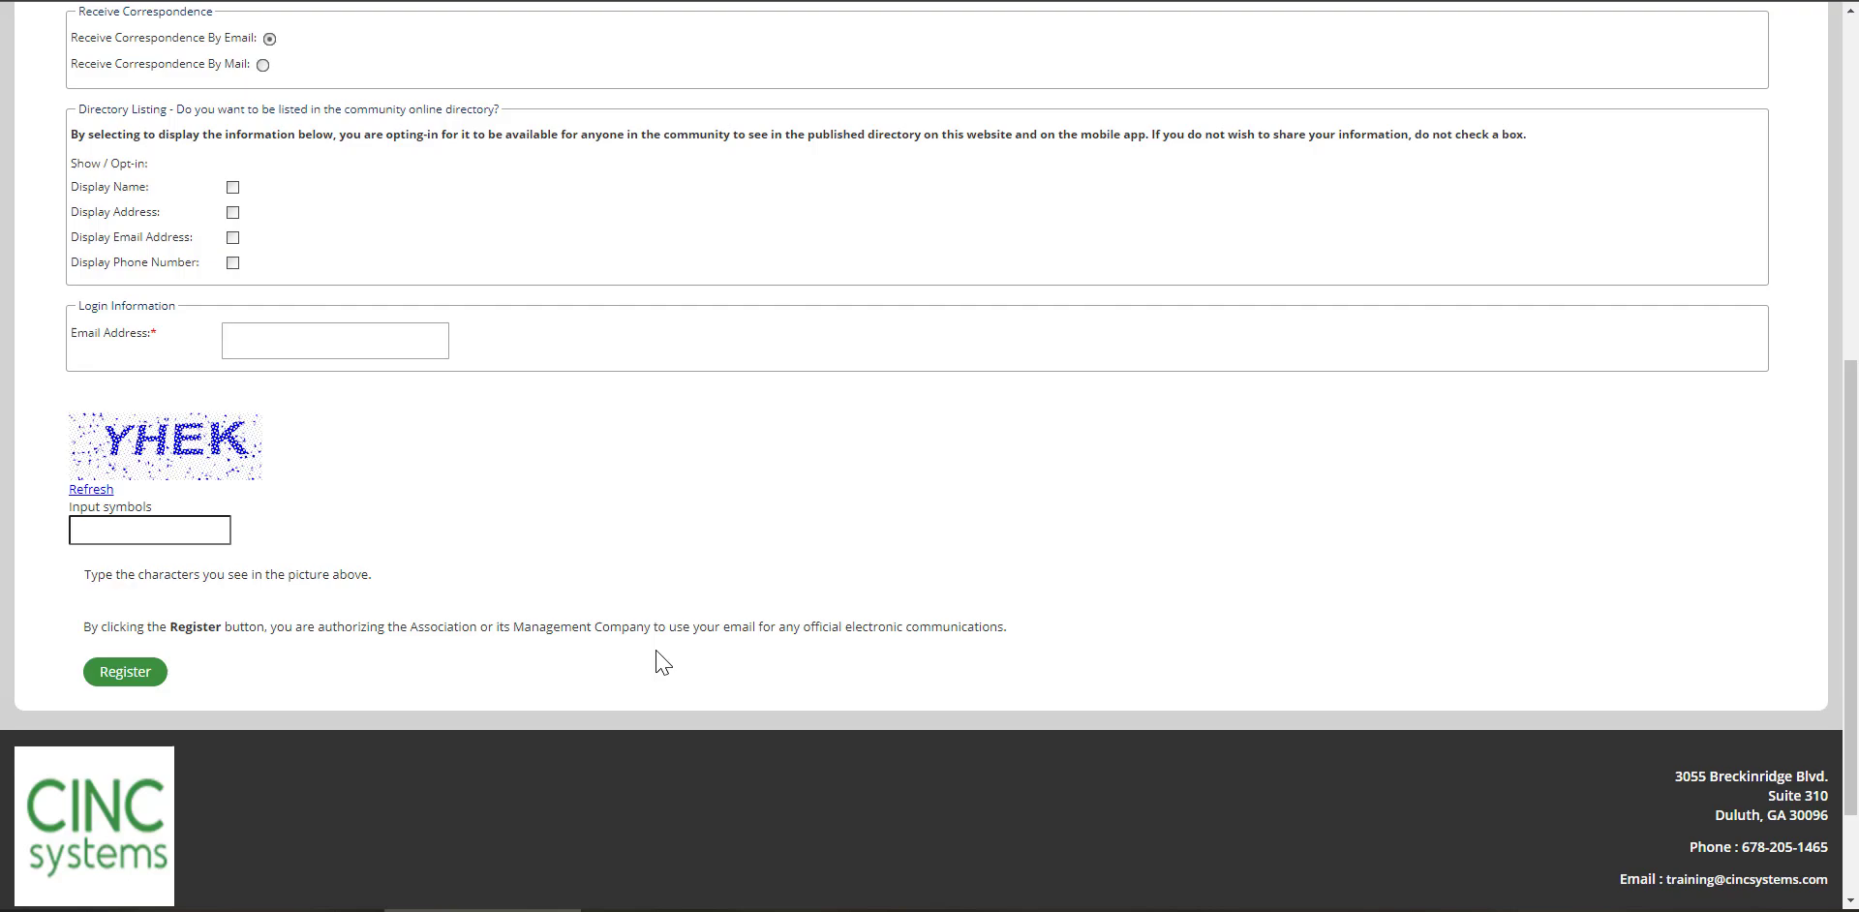
{"action": "mouse_move", "coordinate": [808, 603]}
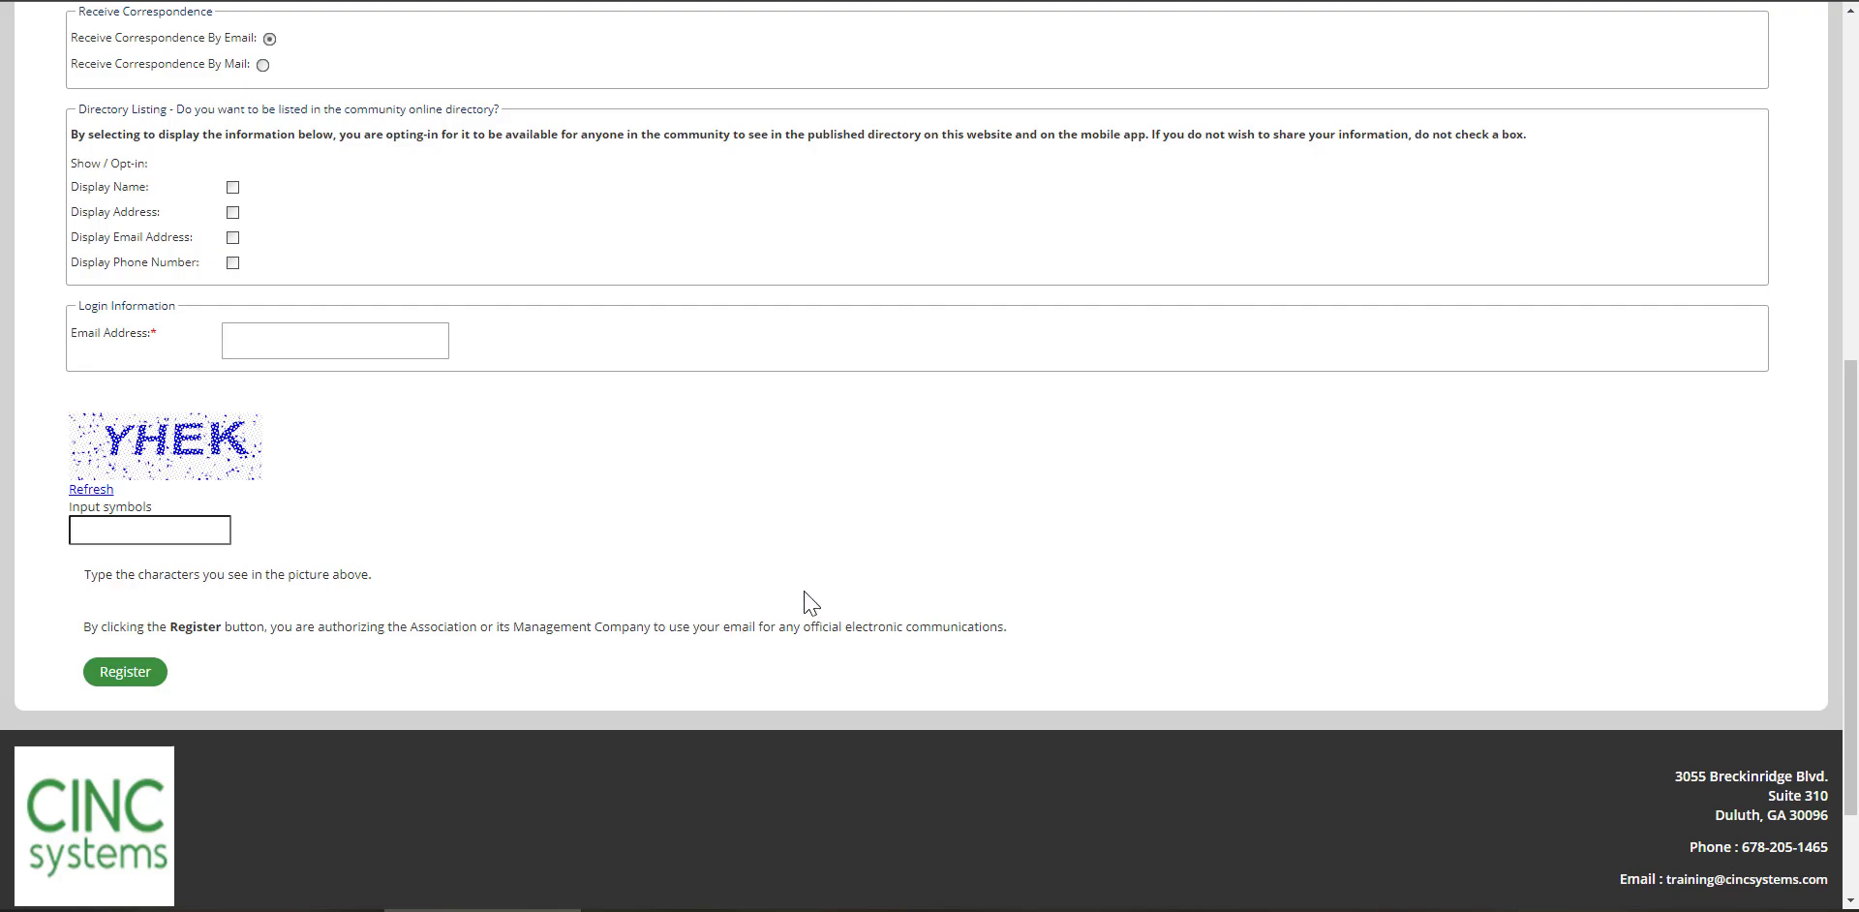
{"action": "scroll", "scroll_direction": "up", "scroll_amount": 3}
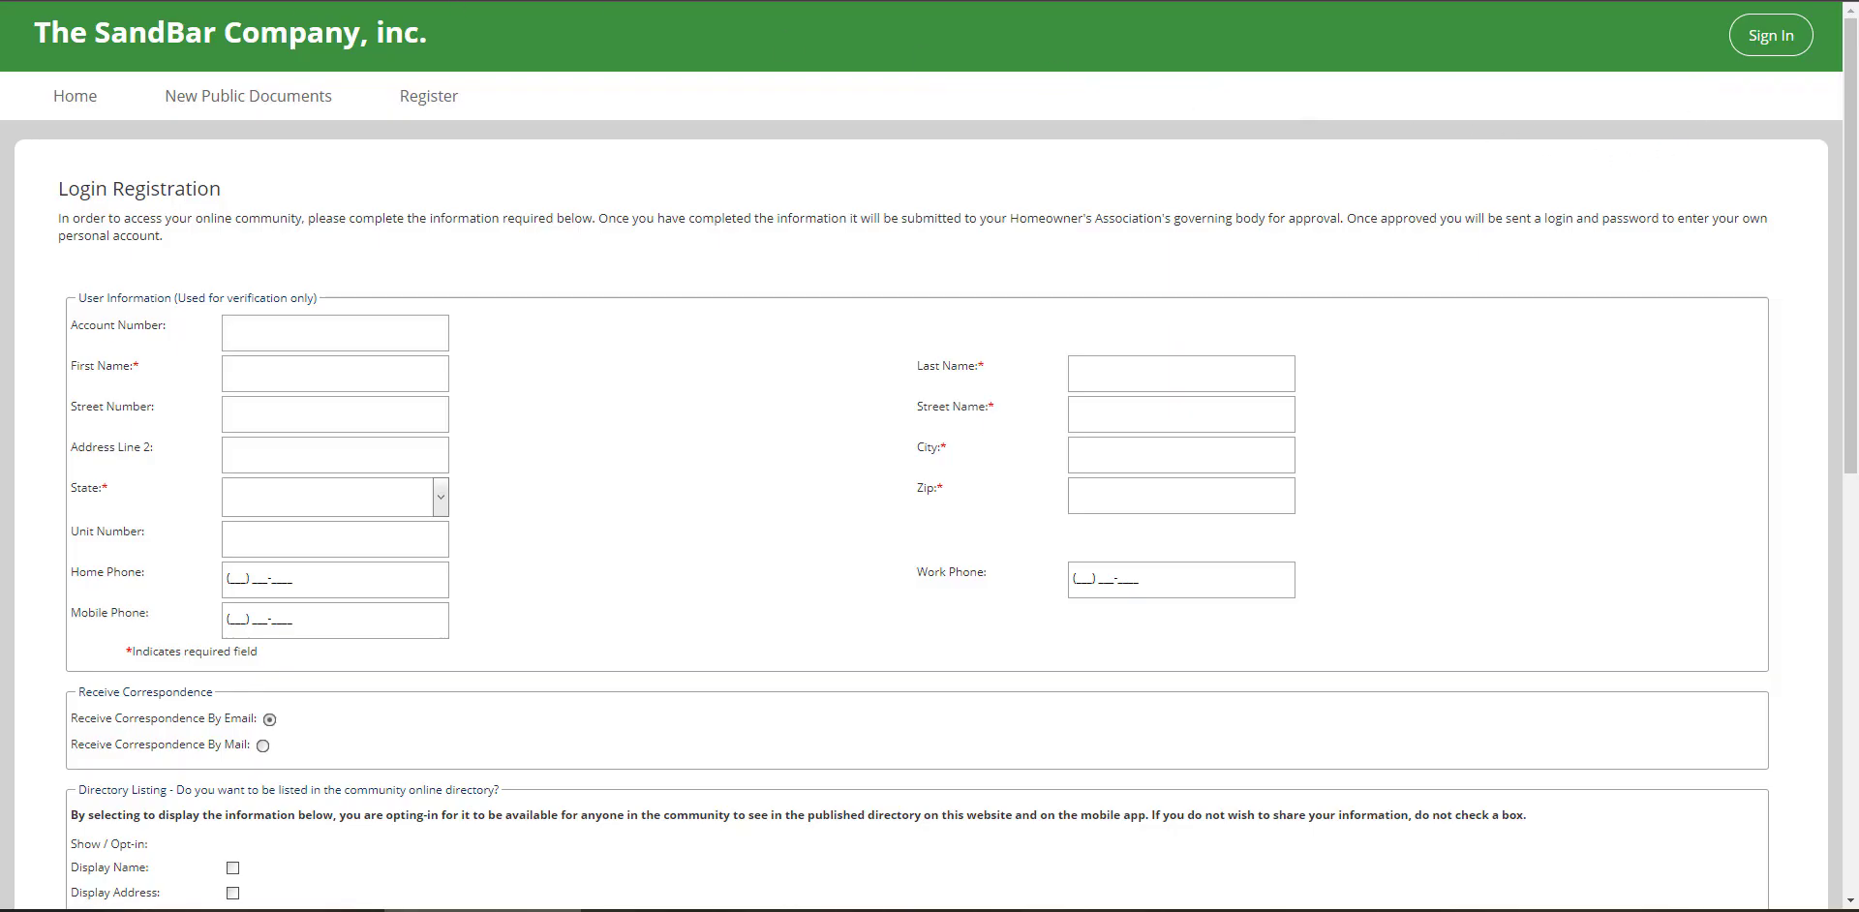
{"action": "left_click", "coordinate": [74, 96]}
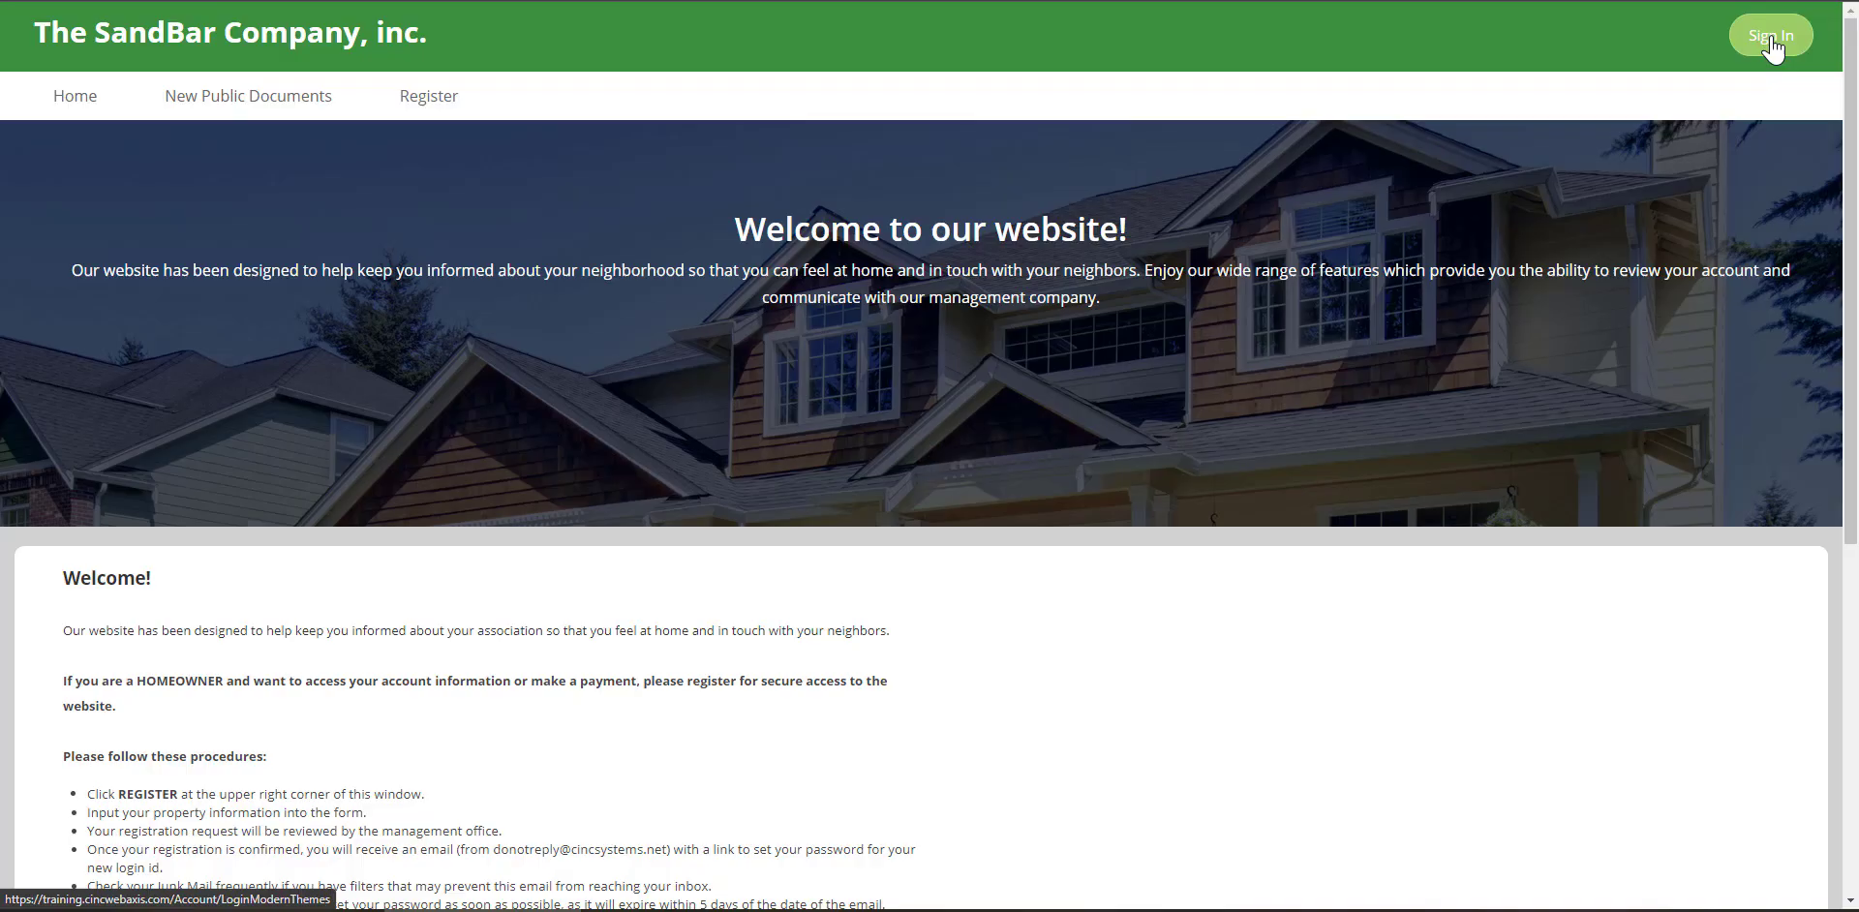